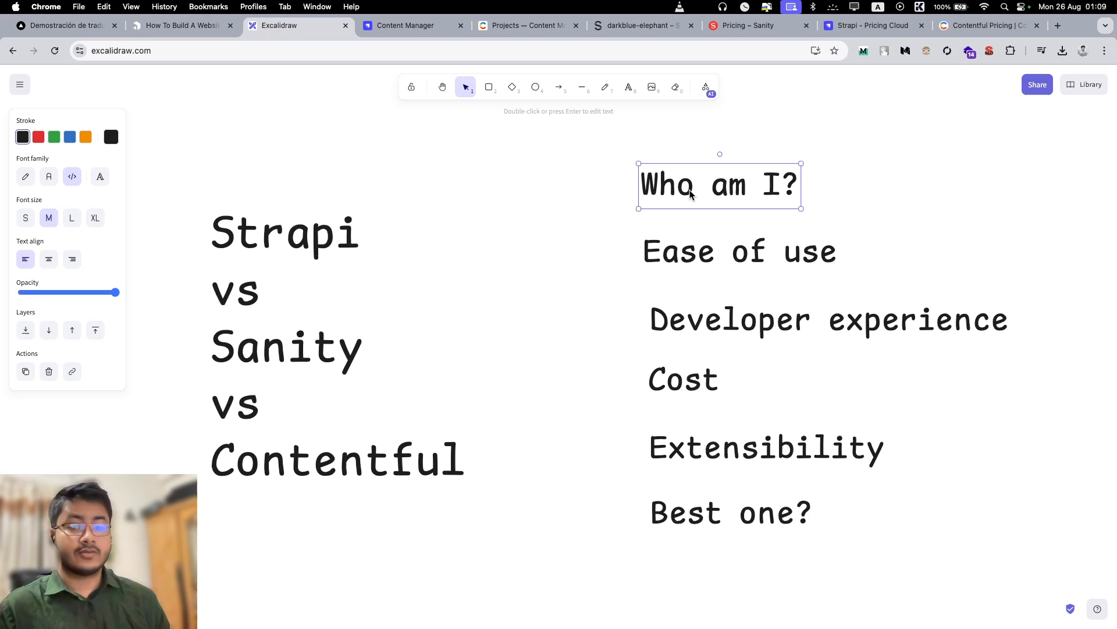
pyautogui.moveTo(308, 196)
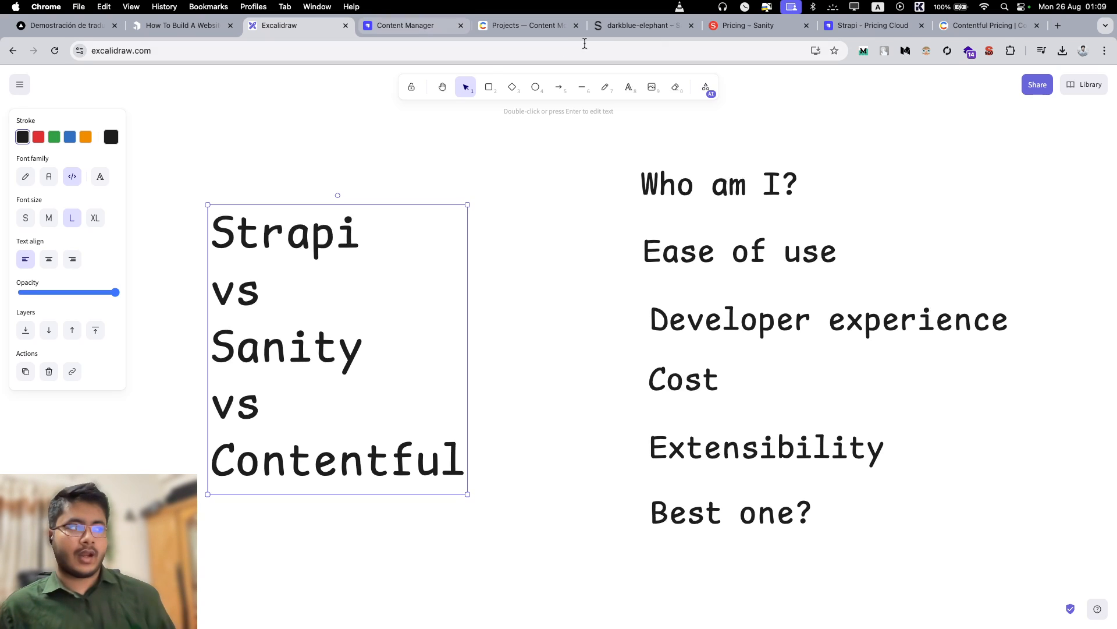
# After reviewing the board title, open Strapi's Content-Type Builder showing AppConfiguration's boolean fields.
pyautogui.click(719, 184)
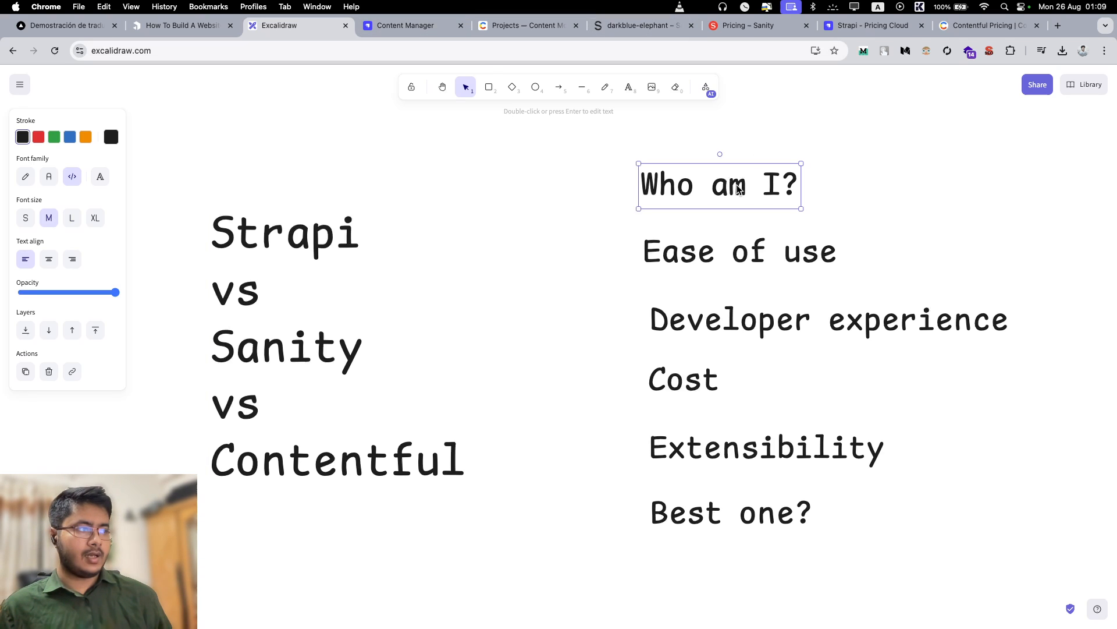
pyautogui.click(744, 251)
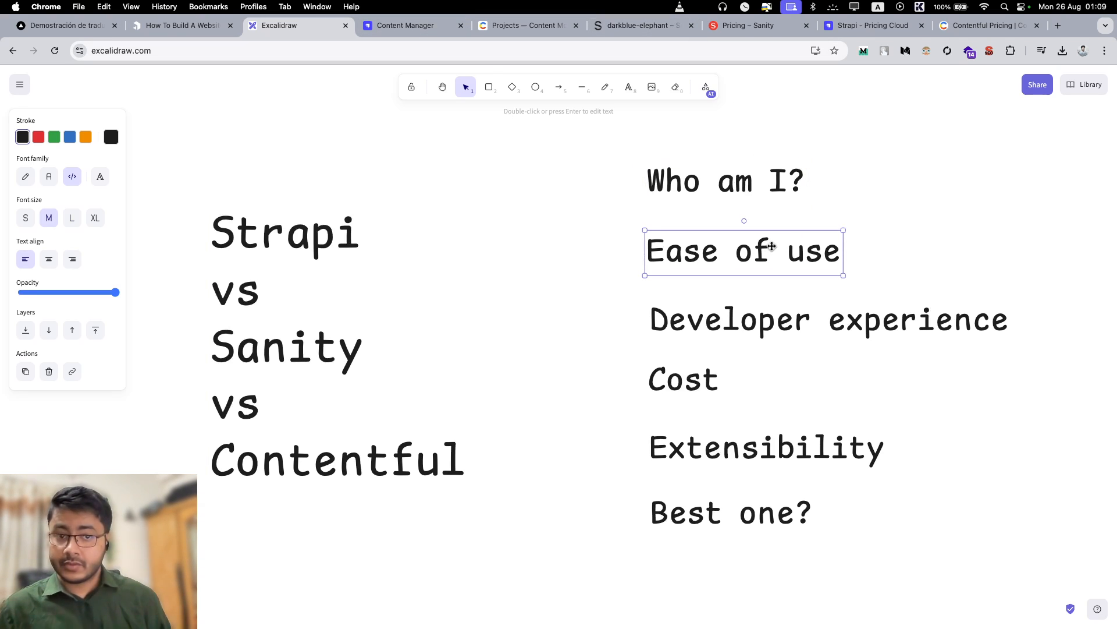
pyautogui.click(609, 187)
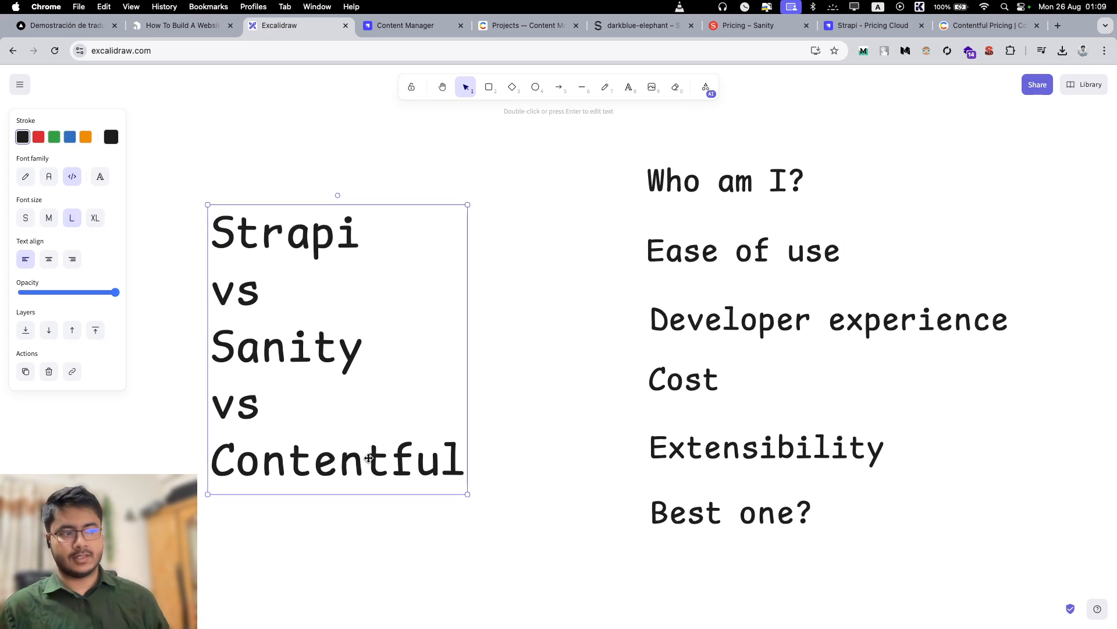
pyautogui.doubleClick(336, 460)
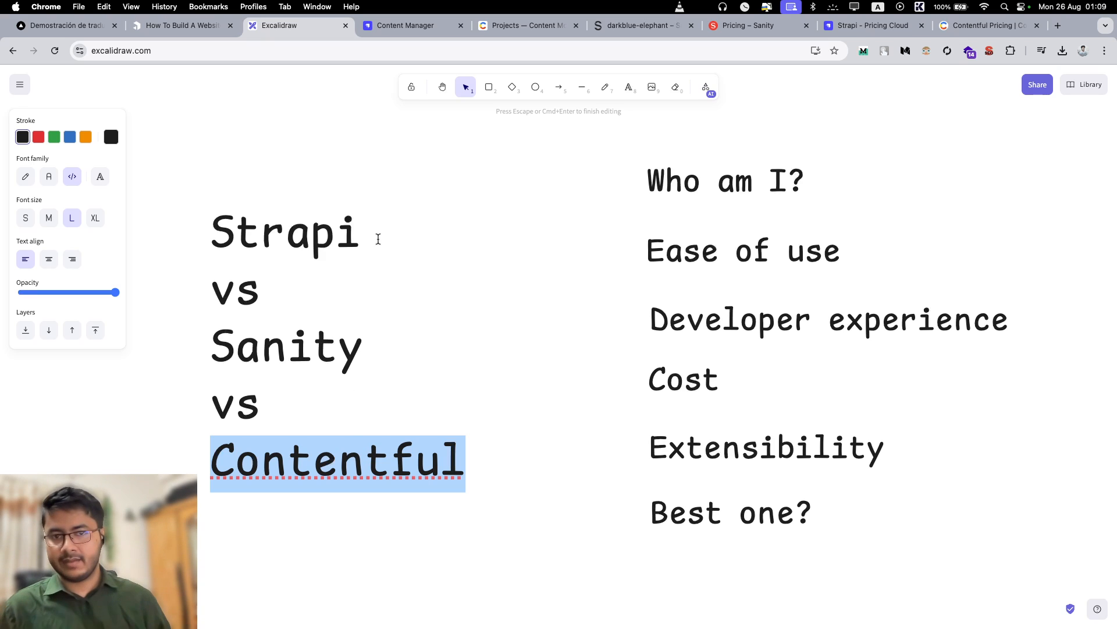
pyautogui.click(341, 141)
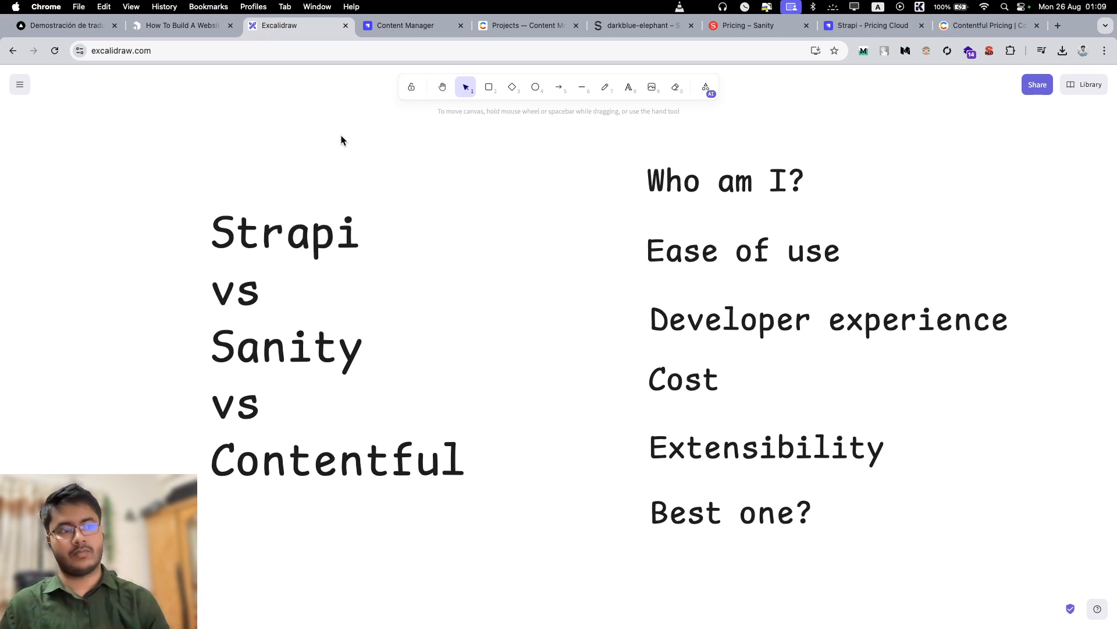
pyautogui.click(412, 25)
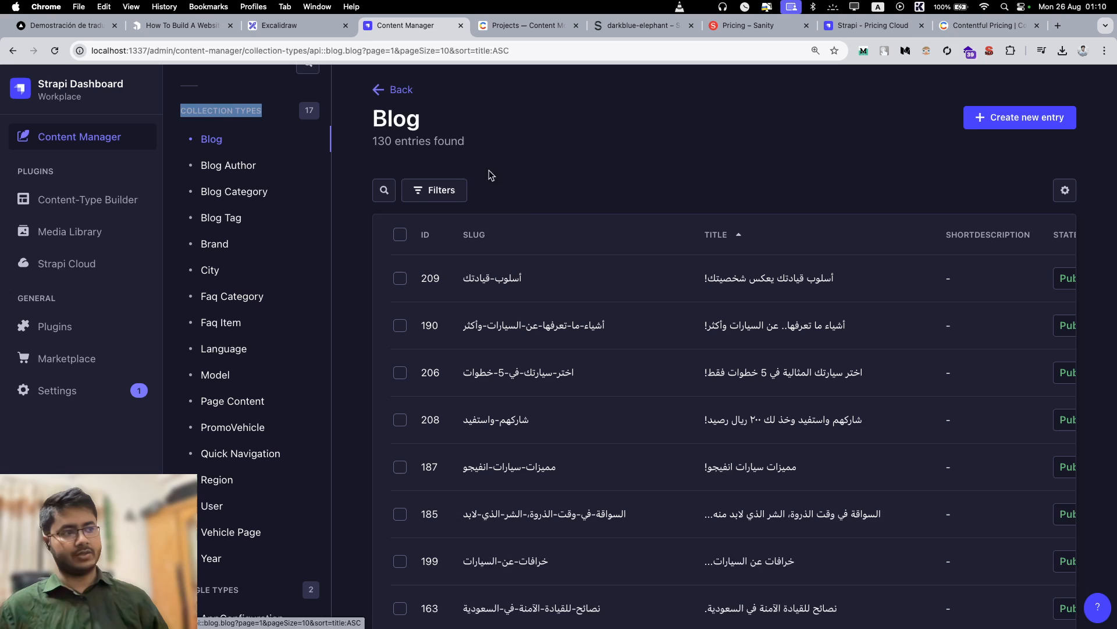
pyautogui.moveTo(621, 252)
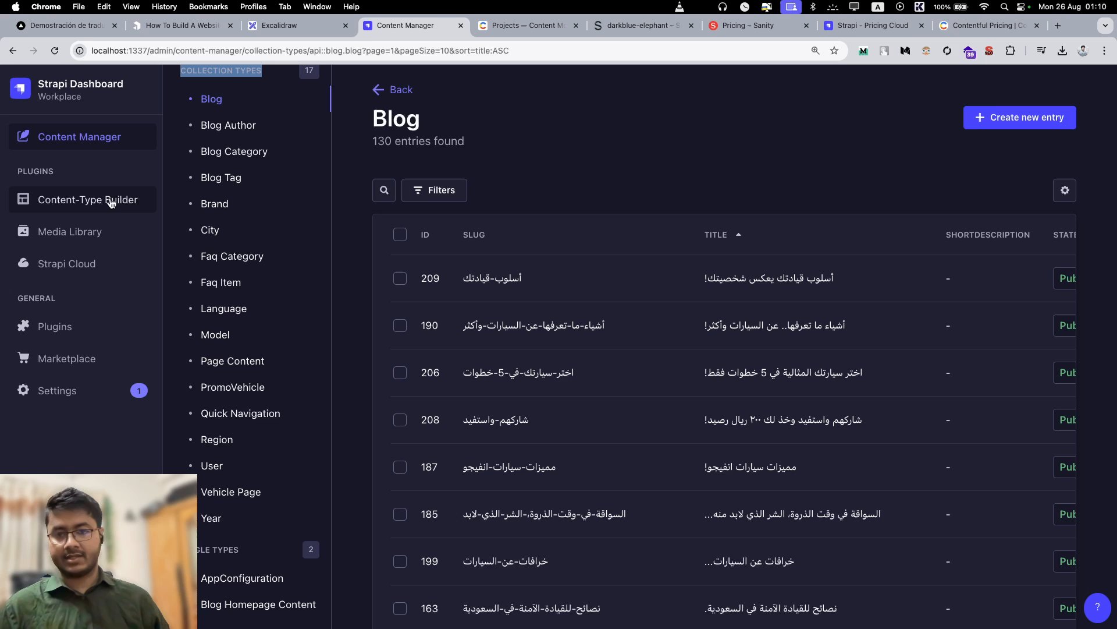
pyautogui.click(88, 200)
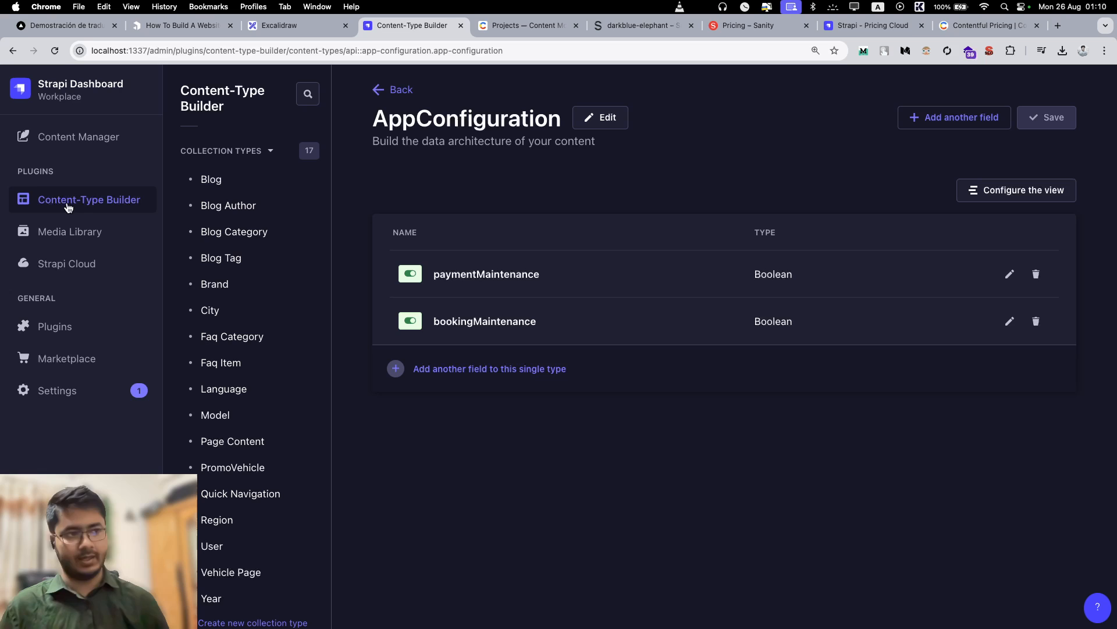
pyautogui.moveTo(356, 264)
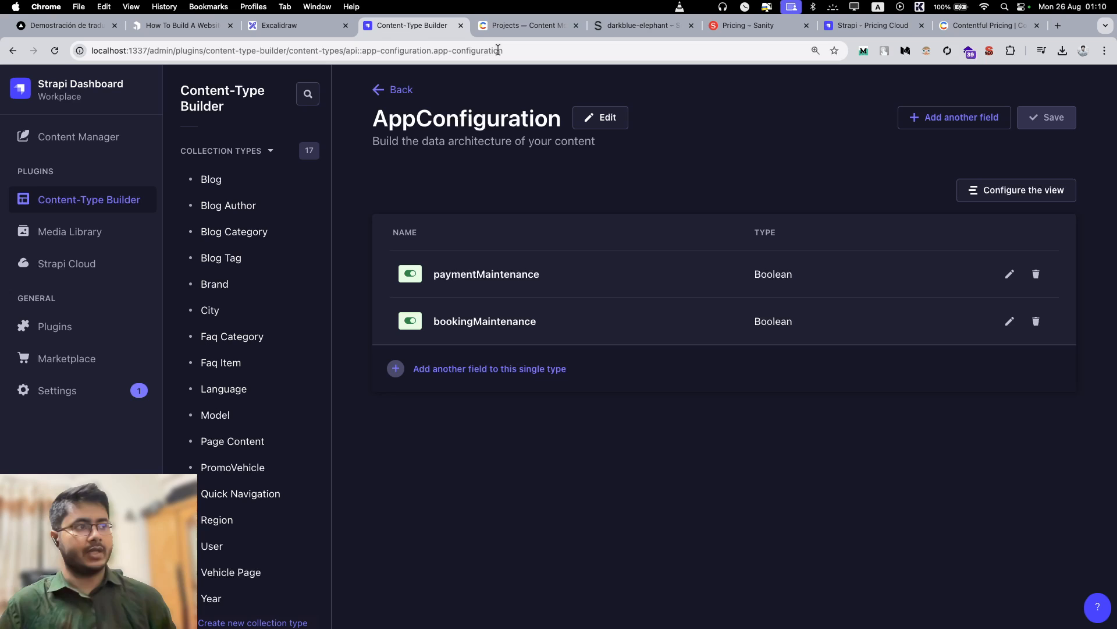
# Open Sanity's 'NextJS Internationalization using Google Translator' article summary document.
pyautogui.click(634, 25)
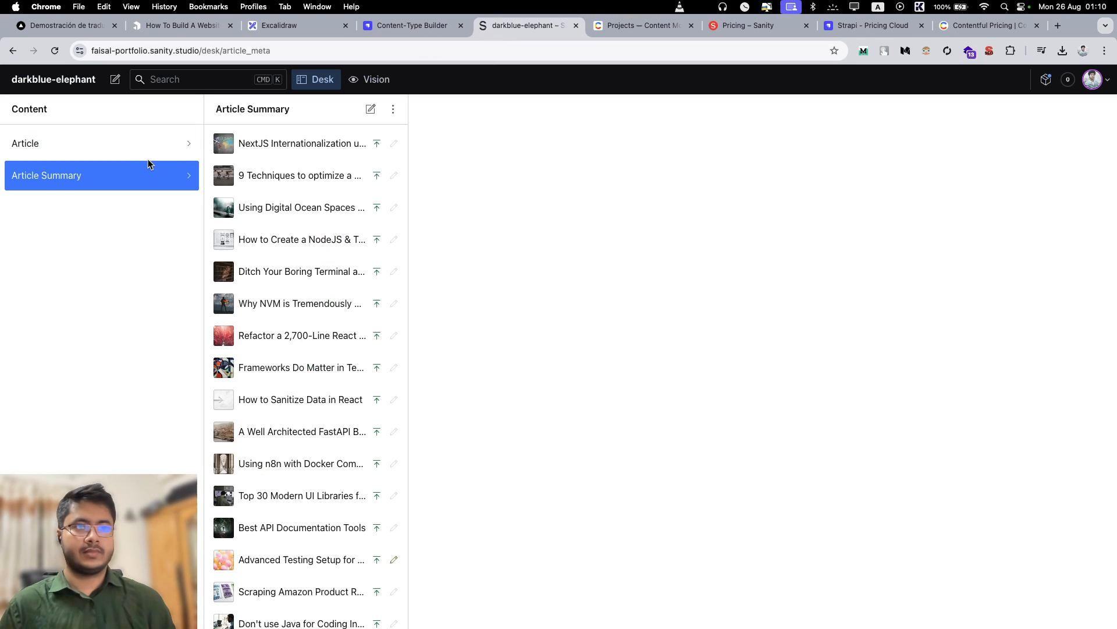
pyautogui.moveTo(138, 152)
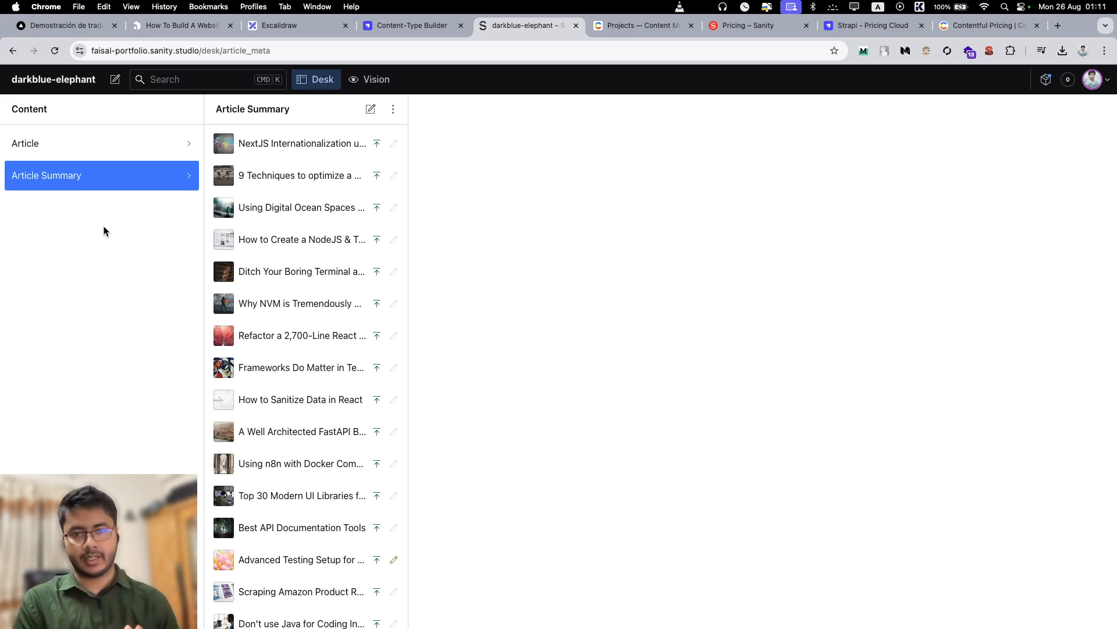
pyautogui.click(25, 144)
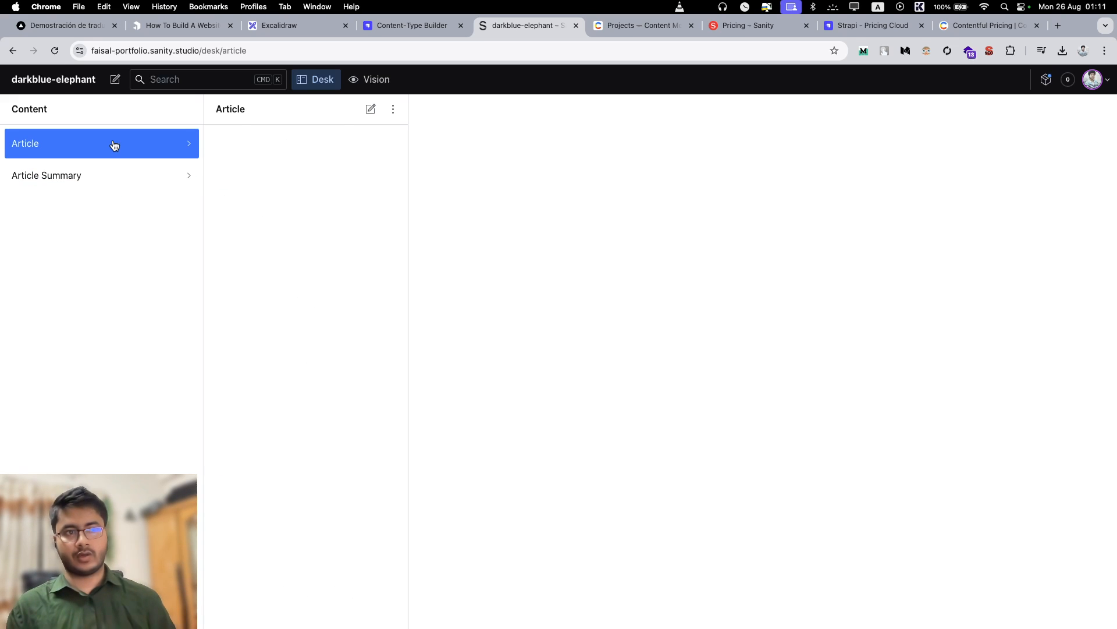
pyautogui.click(47, 176)
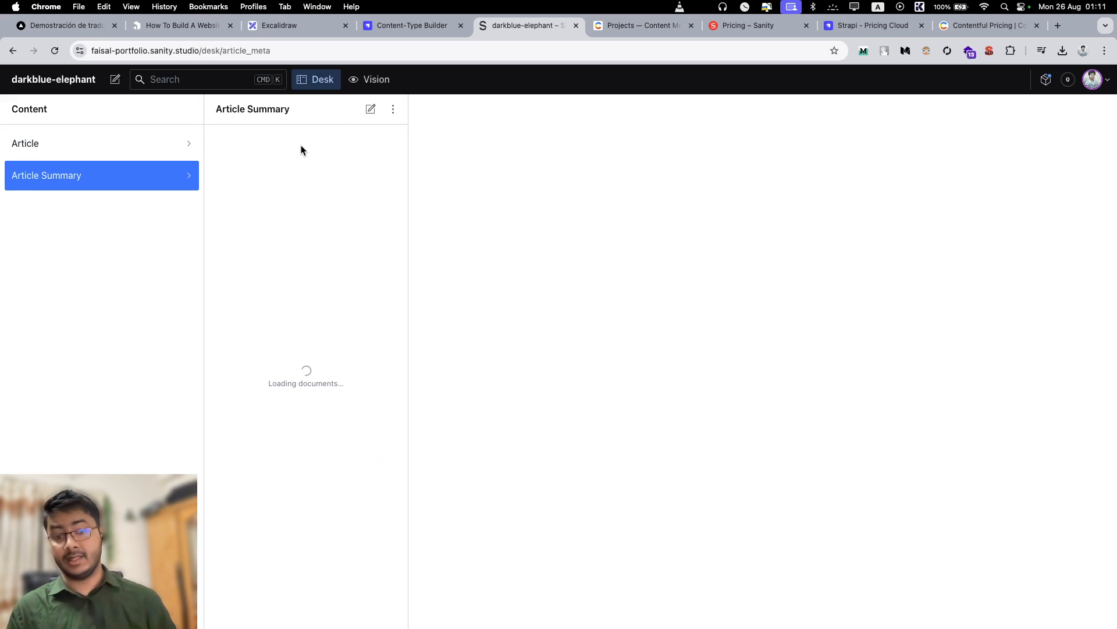
pyautogui.click(302, 143)
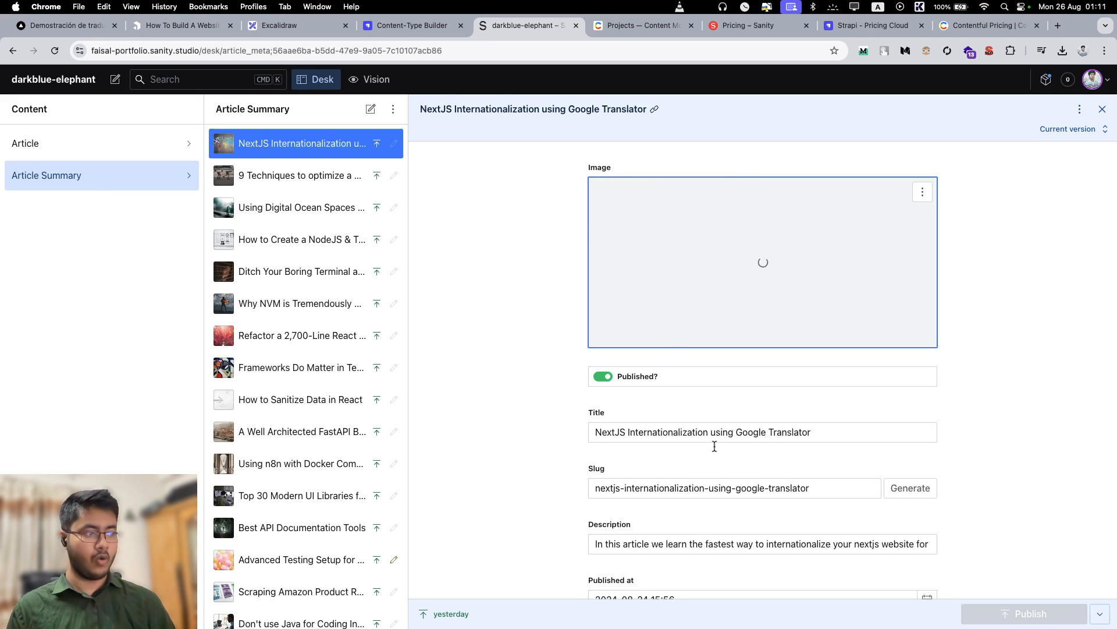
pyautogui.scroll(-3)
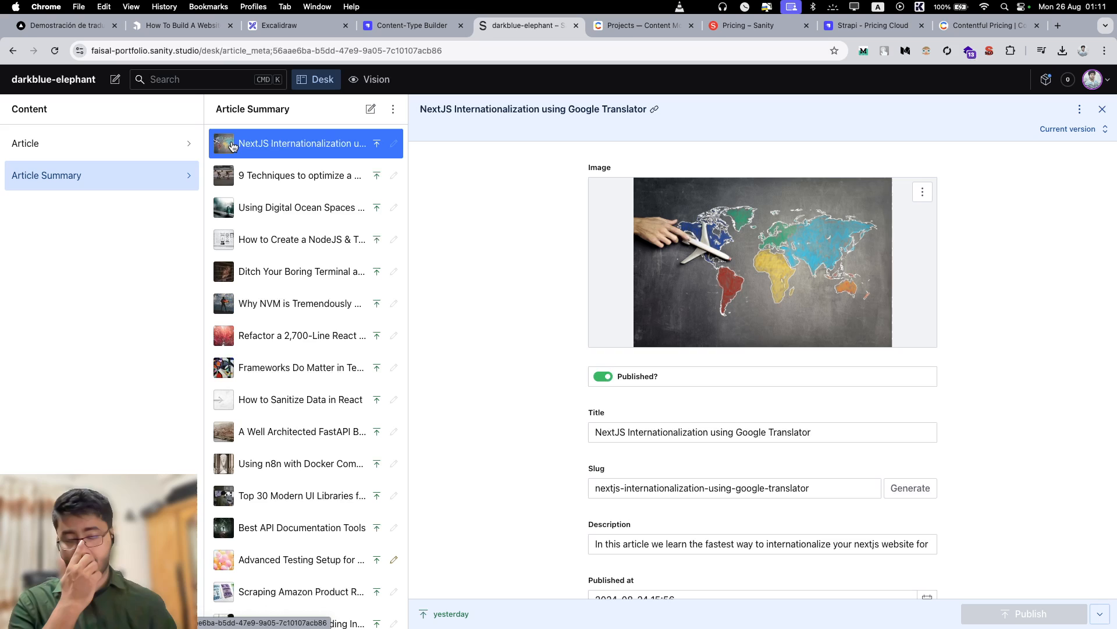
# Show Contentful's Projects model with Title, Banner, Short Description and Case Study fields.
pyautogui.click(642, 25)
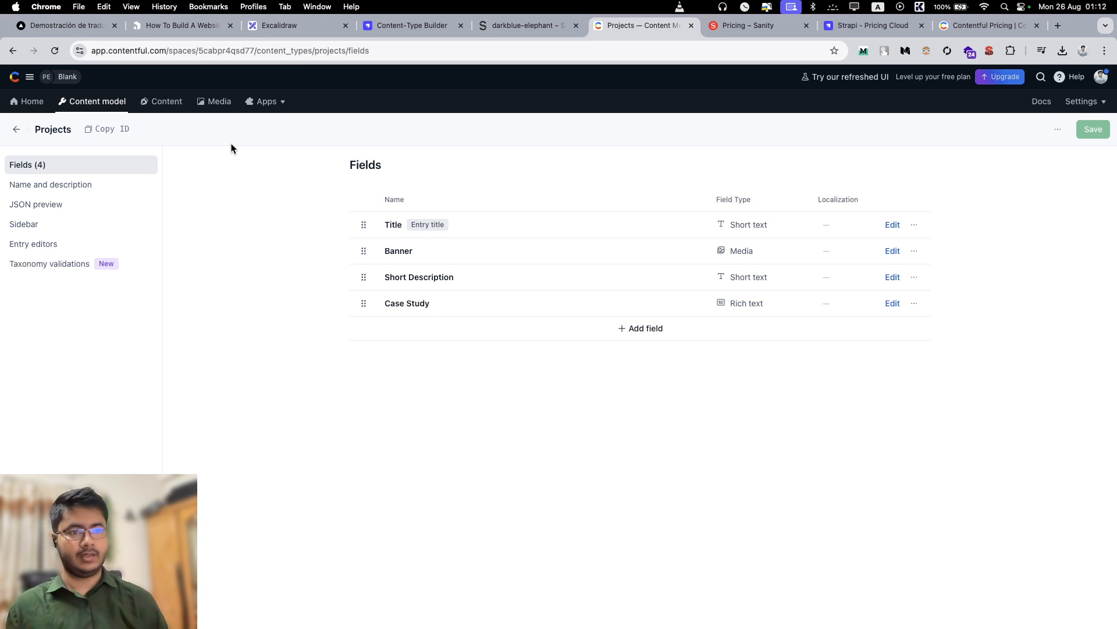
# Type a 'contentful' winner label beside Ease of use on the comparison board.
pyautogui.click(292, 25)
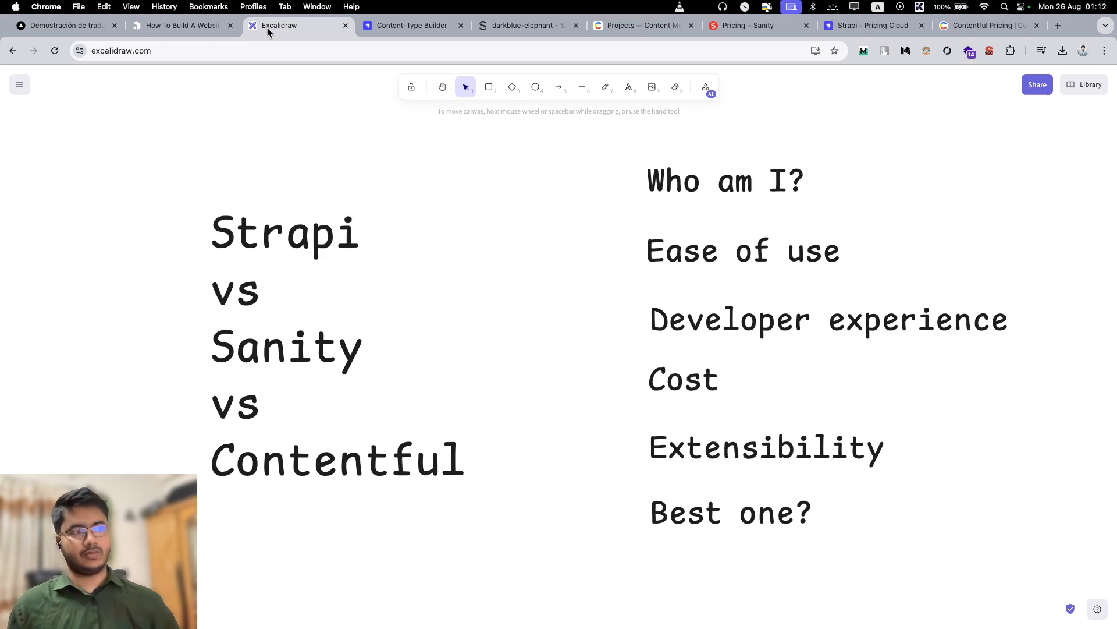
pyautogui.doubleClick(337, 461)
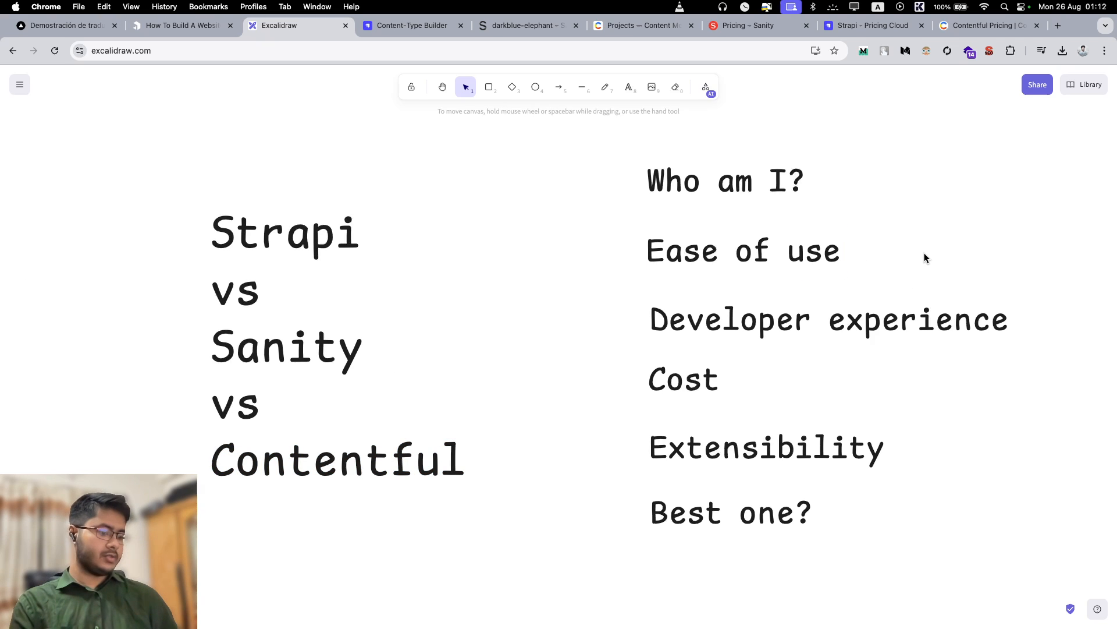
pyautogui.write('contentful')
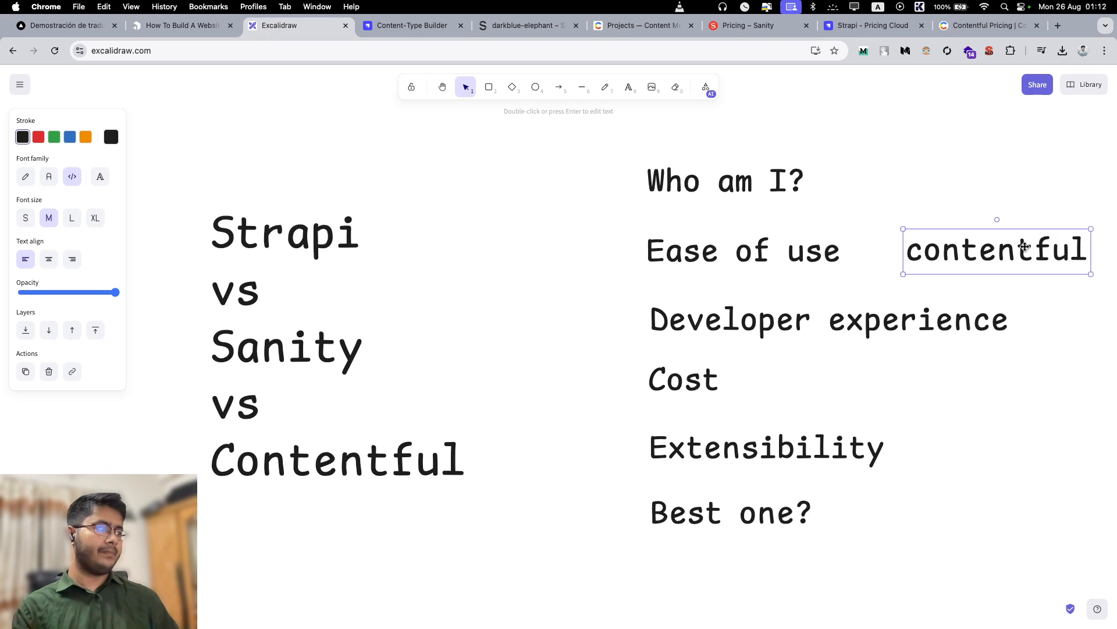
pyautogui.doubleClick(829, 319)
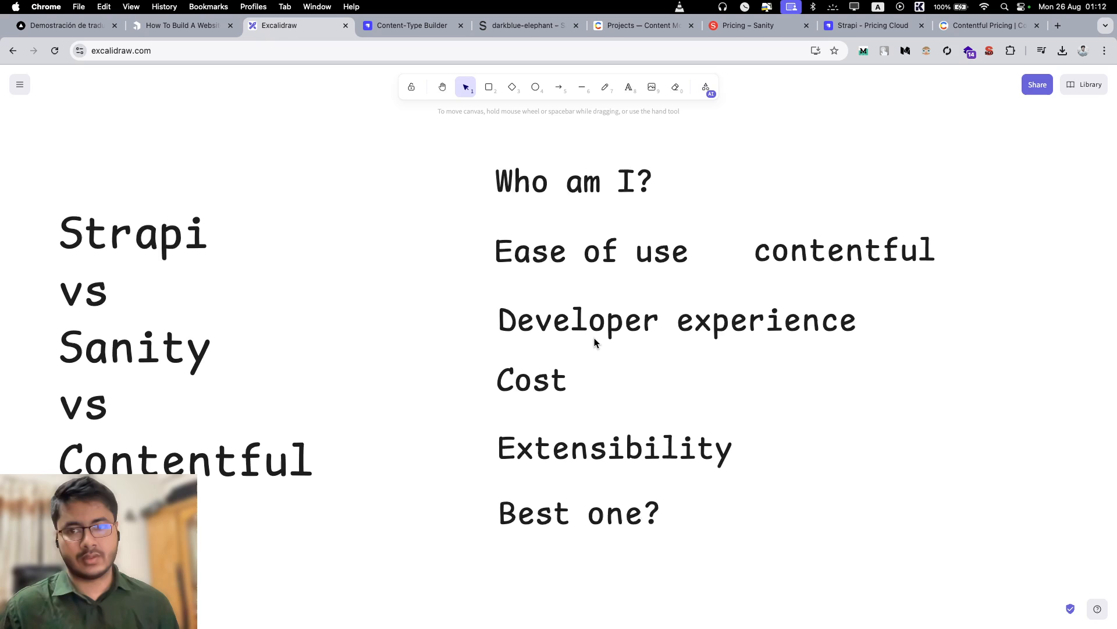
# Reopen the board title for editing, leaving it unchanged, and select the Cost criterion.
pyautogui.doubleClick(133, 234)
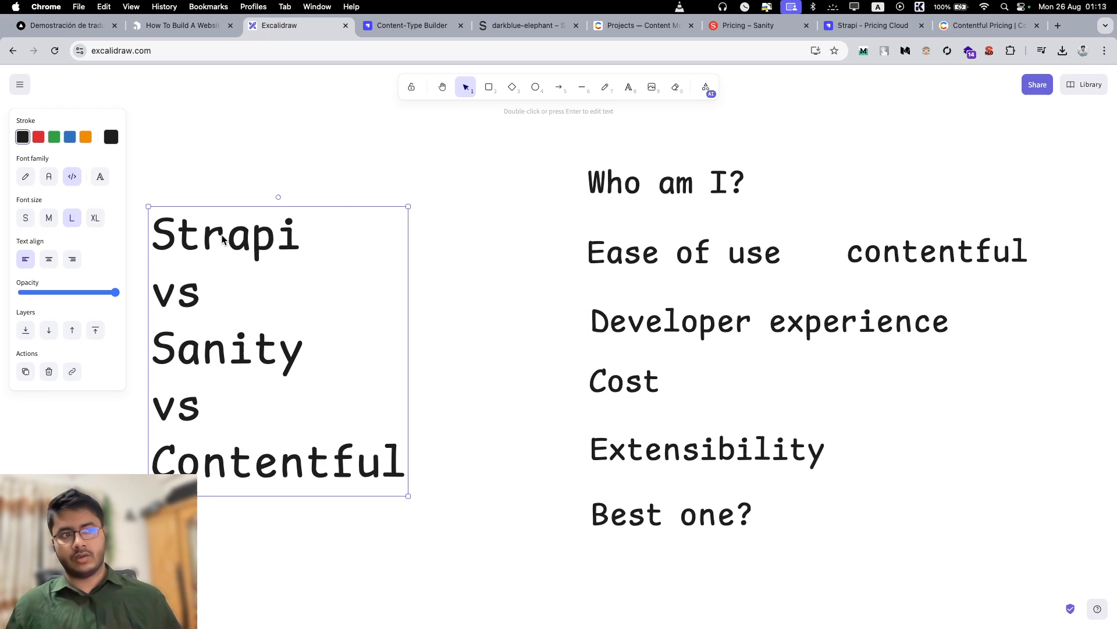
pyautogui.doubleClick(226, 235)
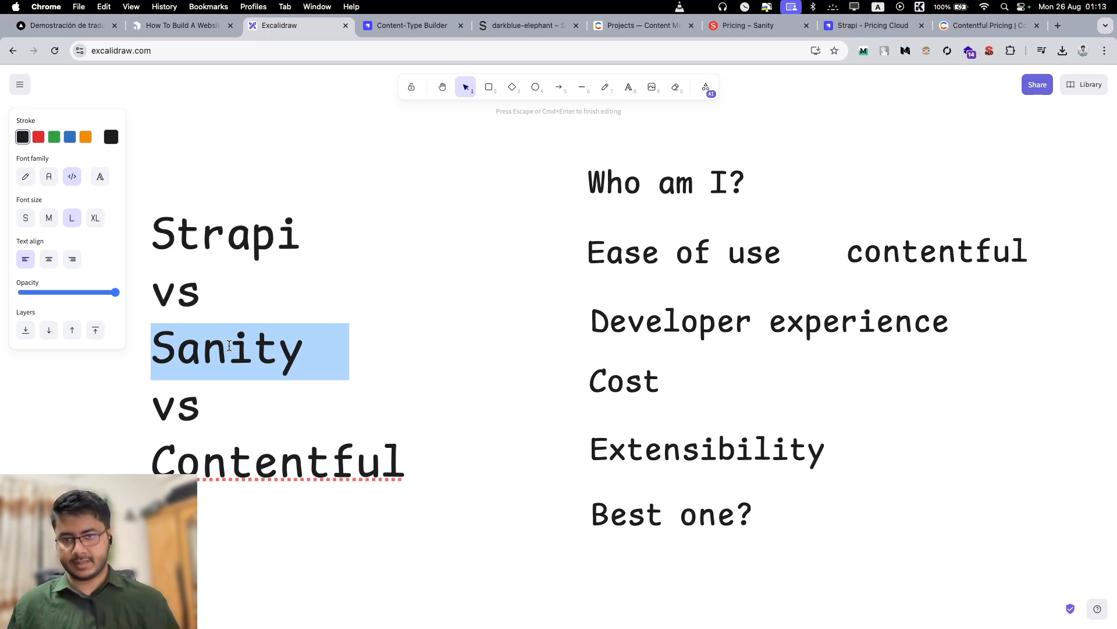
pyautogui.click(225, 236)
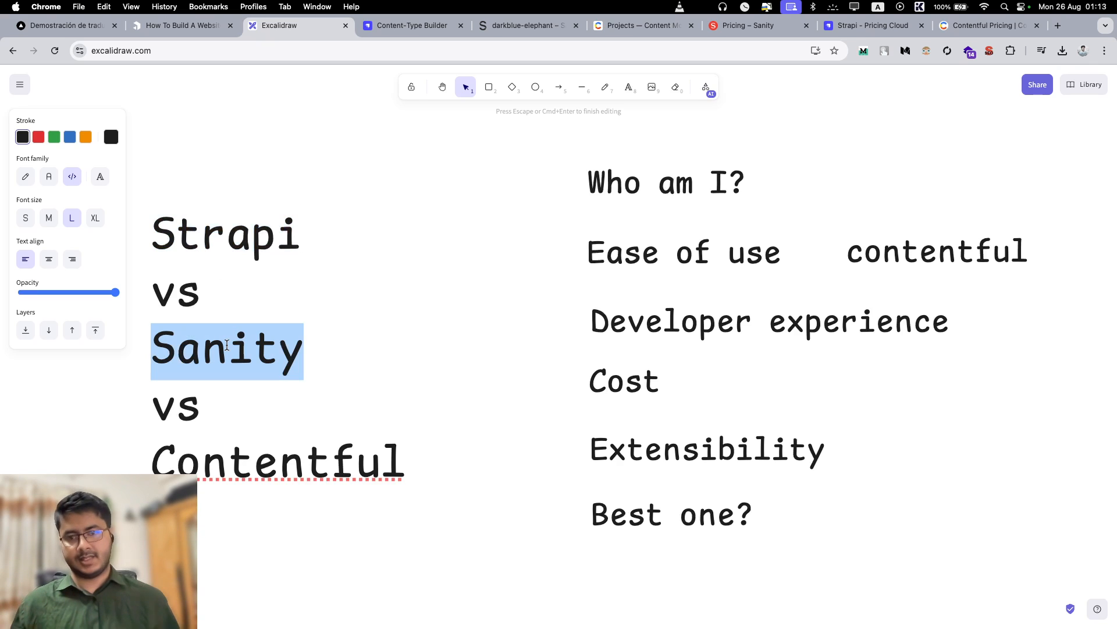
pyautogui.moveTo(538, 300)
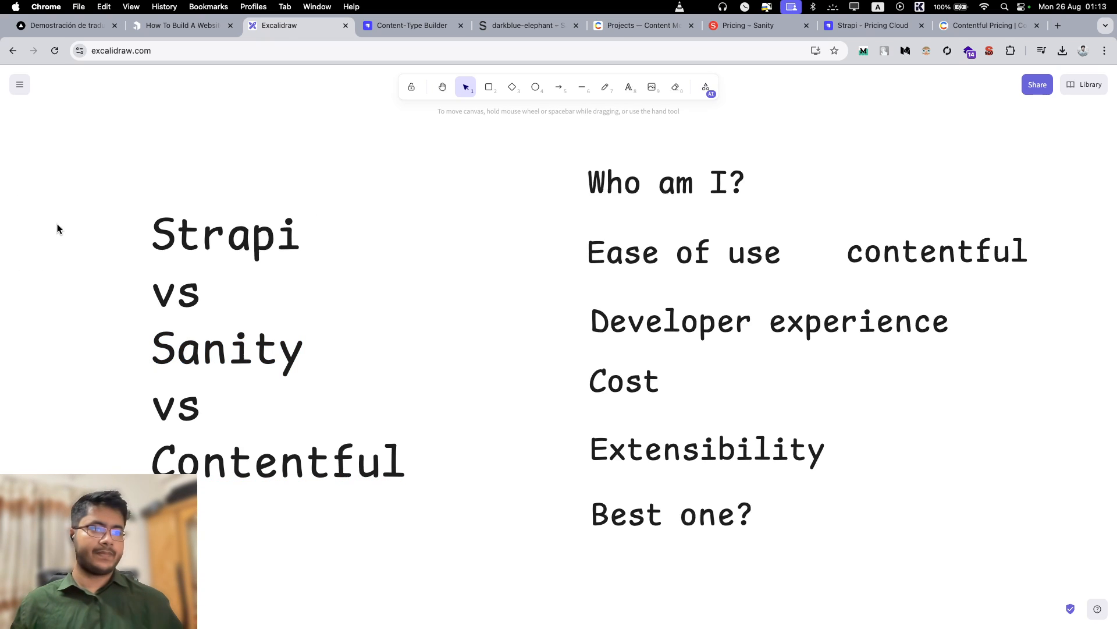
pyautogui.click(623, 380)
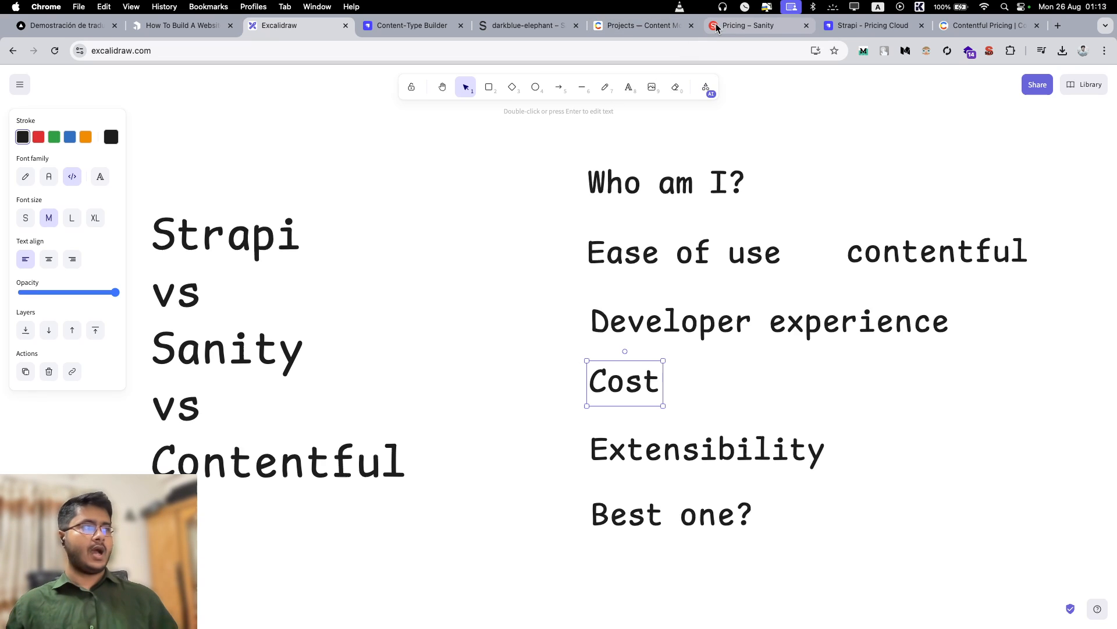
# Show Sanity's pricing: Free $0, Growth $15 per seat/month, custom Enterprise.
pyautogui.click(756, 26)
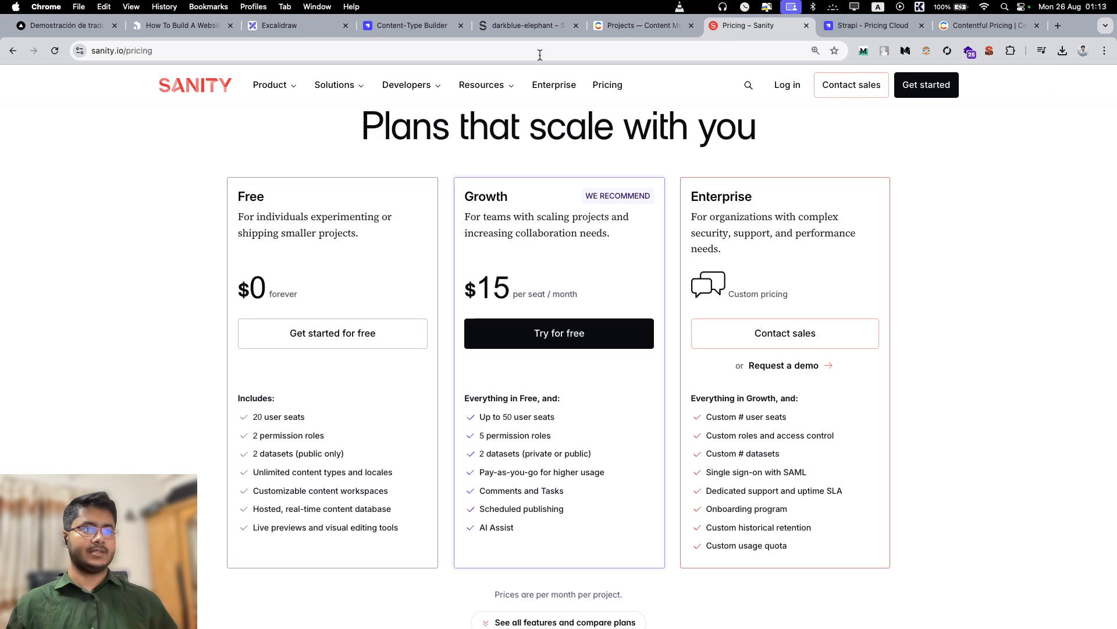
pyautogui.moveTo(238, 196); pyautogui.dragTo(359, 239)
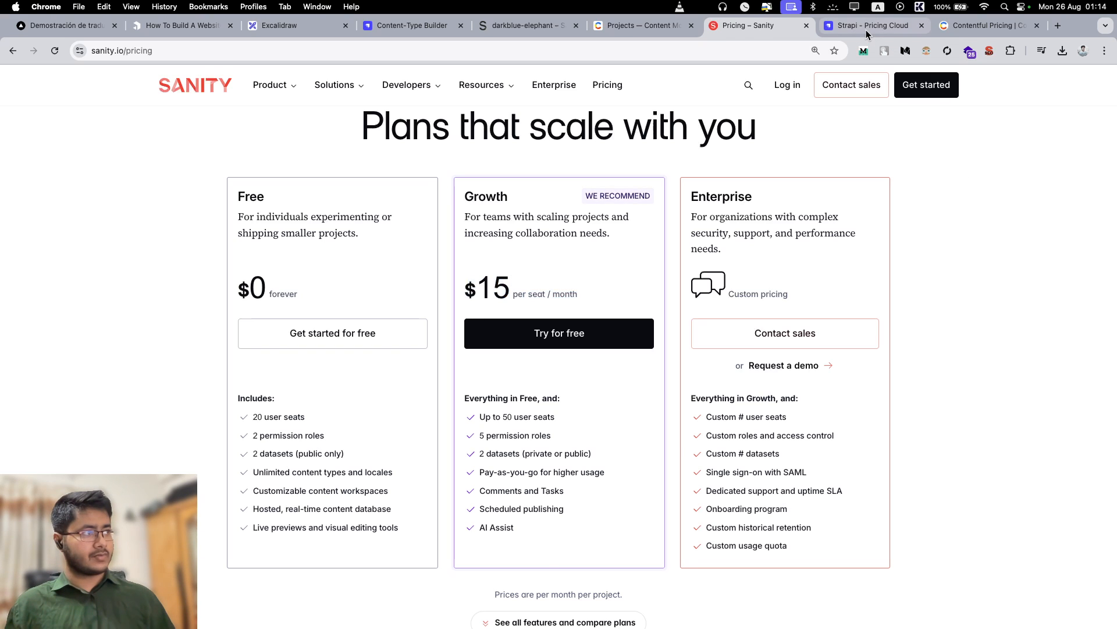
# Review Strapi's cloud pricing, highlighting the $29 Developer plan's price and features.
pyautogui.click(871, 25)
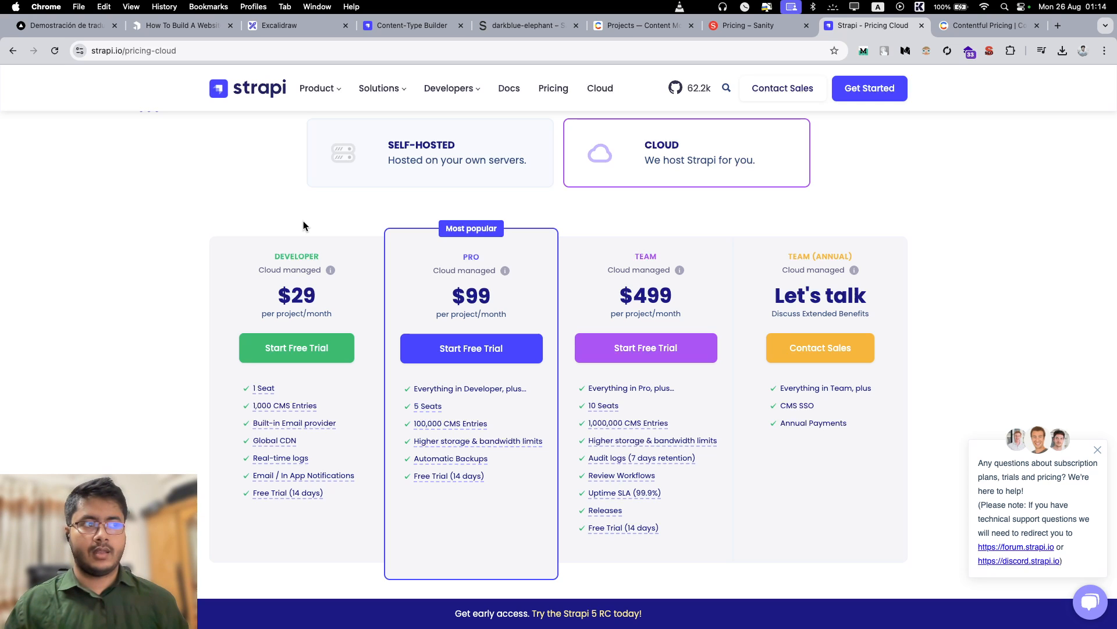
pyautogui.moveTo(425, 158)
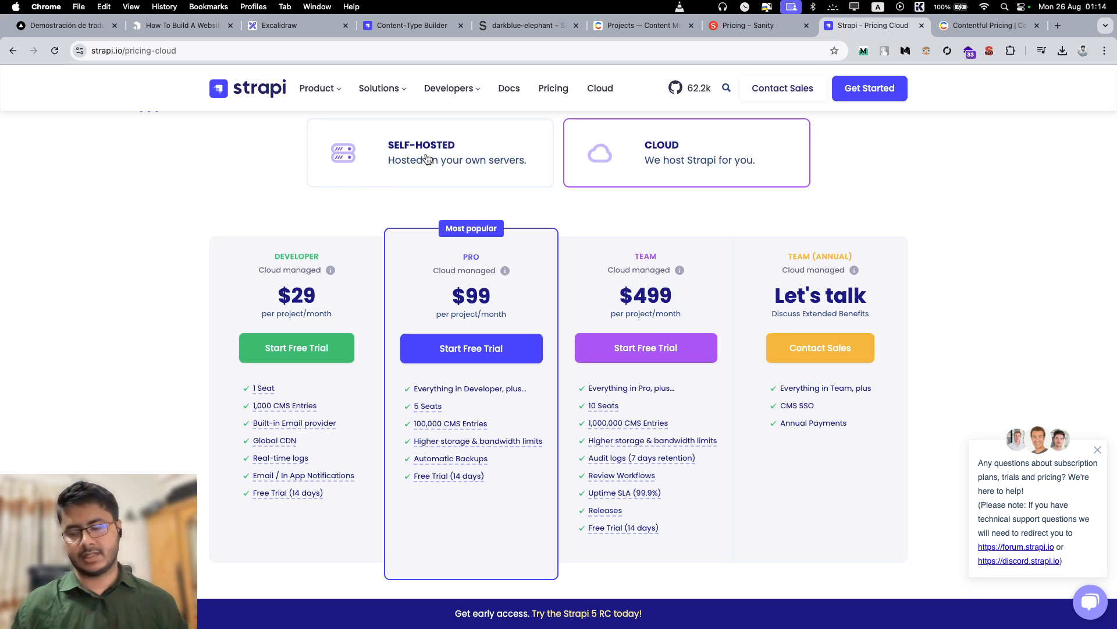
pyautogui.moveTo(424, 180)
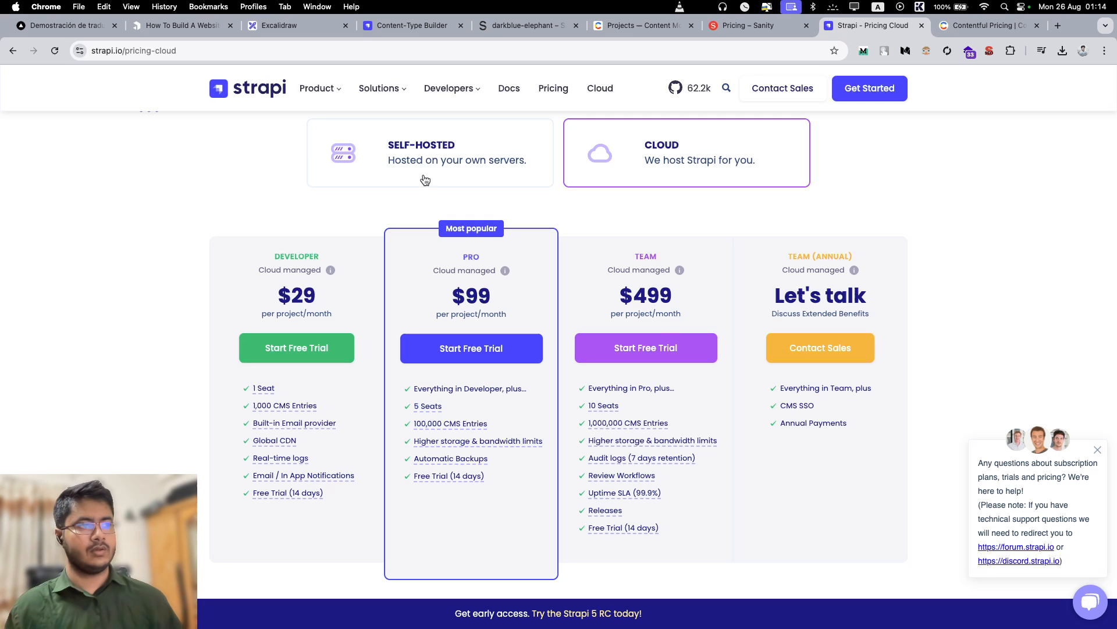
pyautogui.moveTo(234, 254)
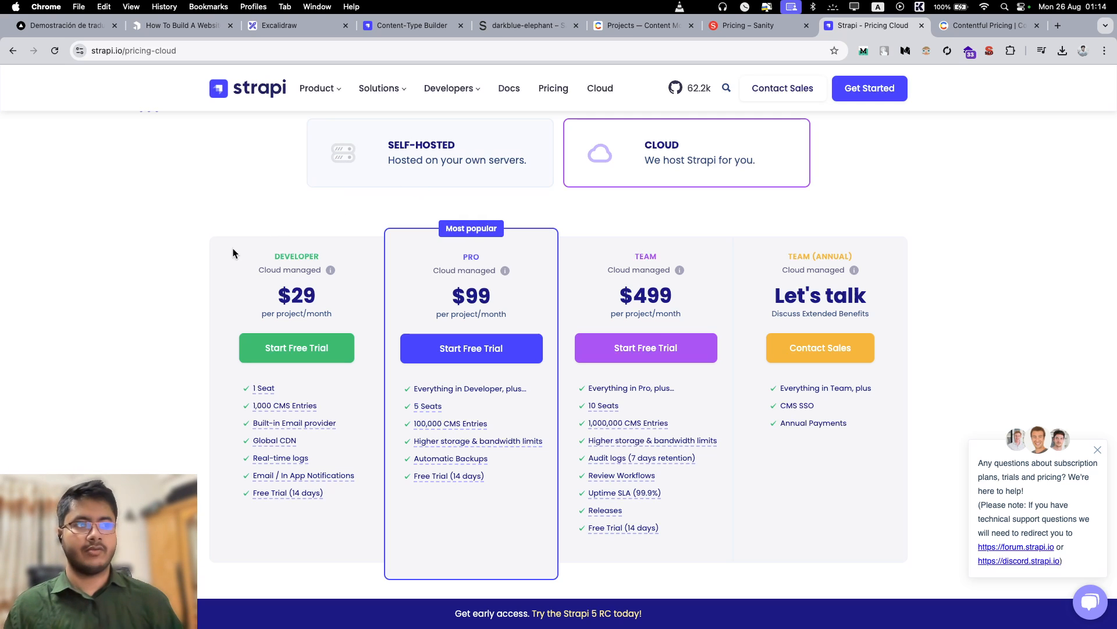
pyautogui.moveTo(274, 292); pyautogui.dragTo(346, 495)
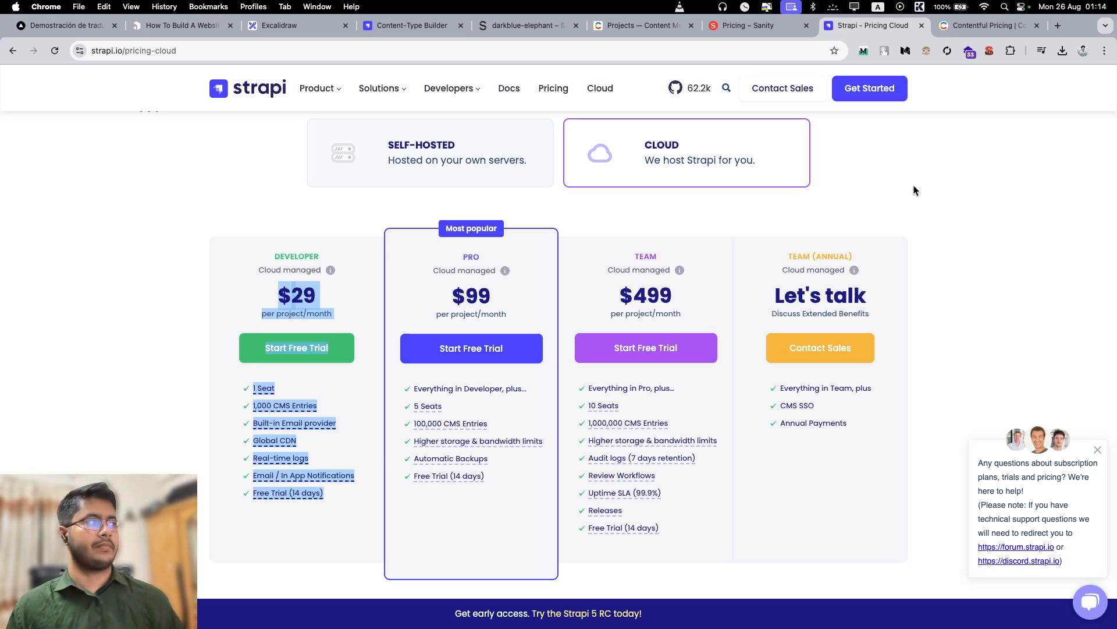
# Compare Contentful's Free $0 and Basic $300 plans with Strapi's $99 Pro plan.
pyautogui.click(988, 26)
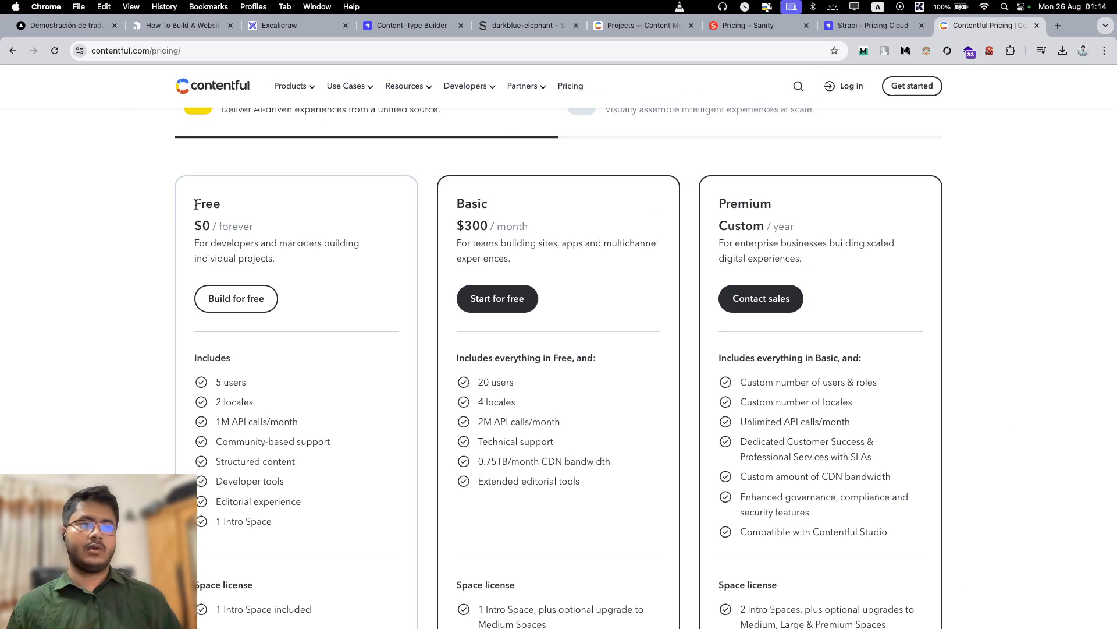
pyautogui.moveTo(194, 199); pyautogui.dragTo(274, 260)
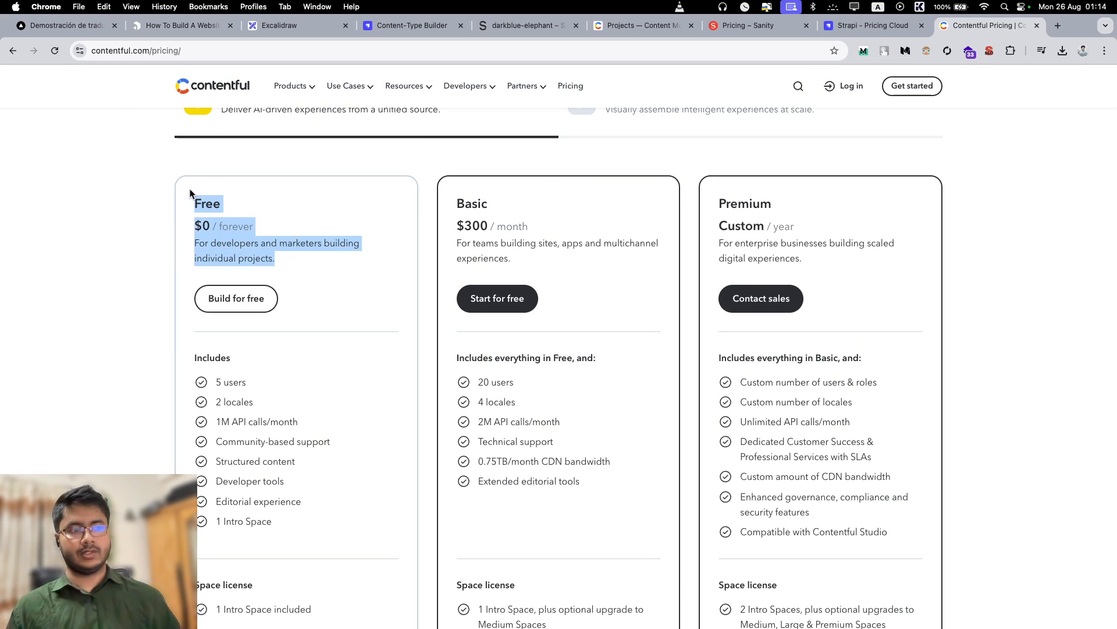
pyautogui.moveTo(321, 269)
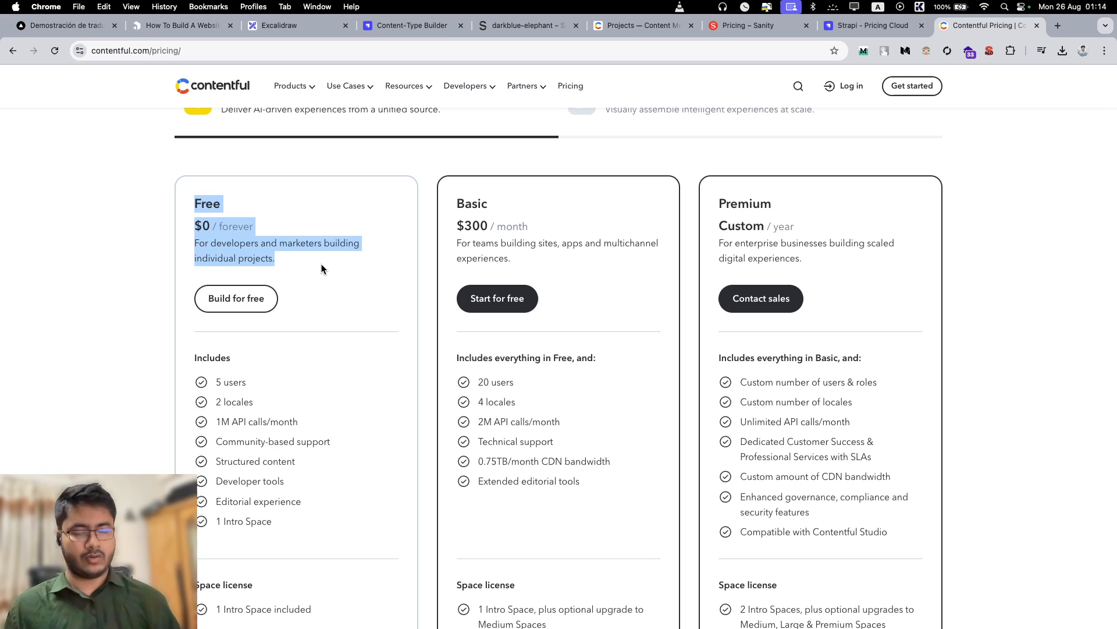
pyautogui.moveTo(188, 202)
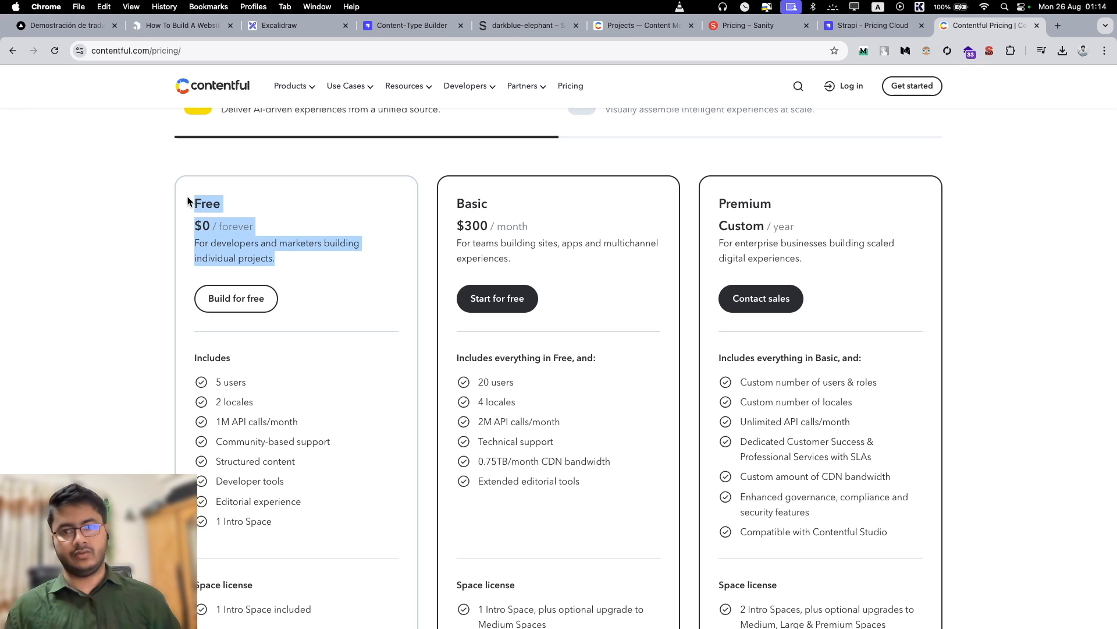
pyautogui.moveTo(460, 198)
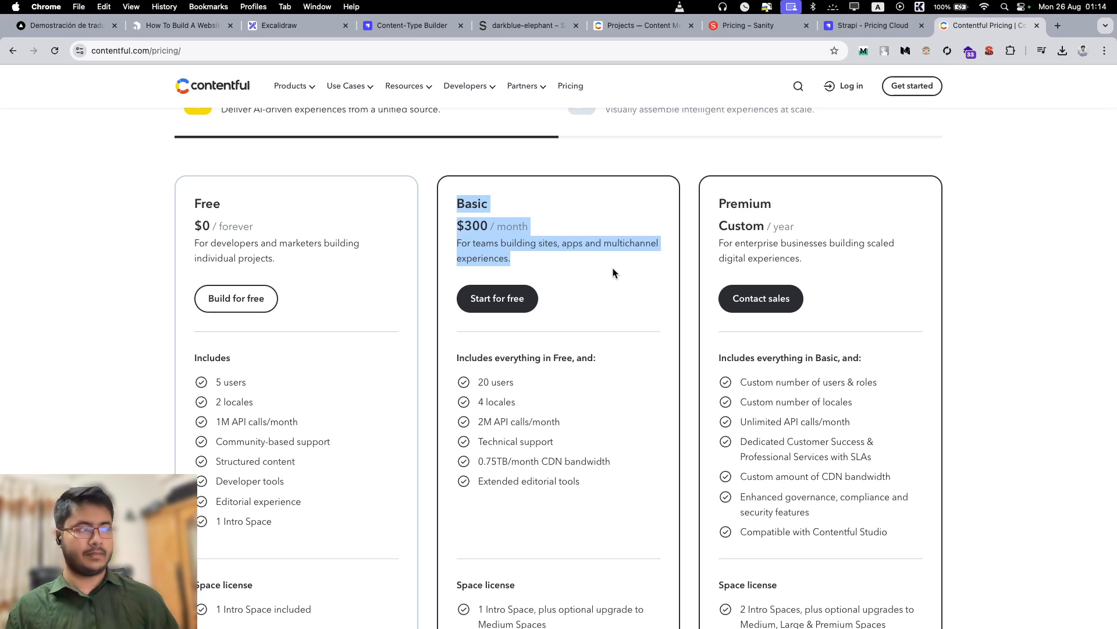
pyautogui.click(867, 25)
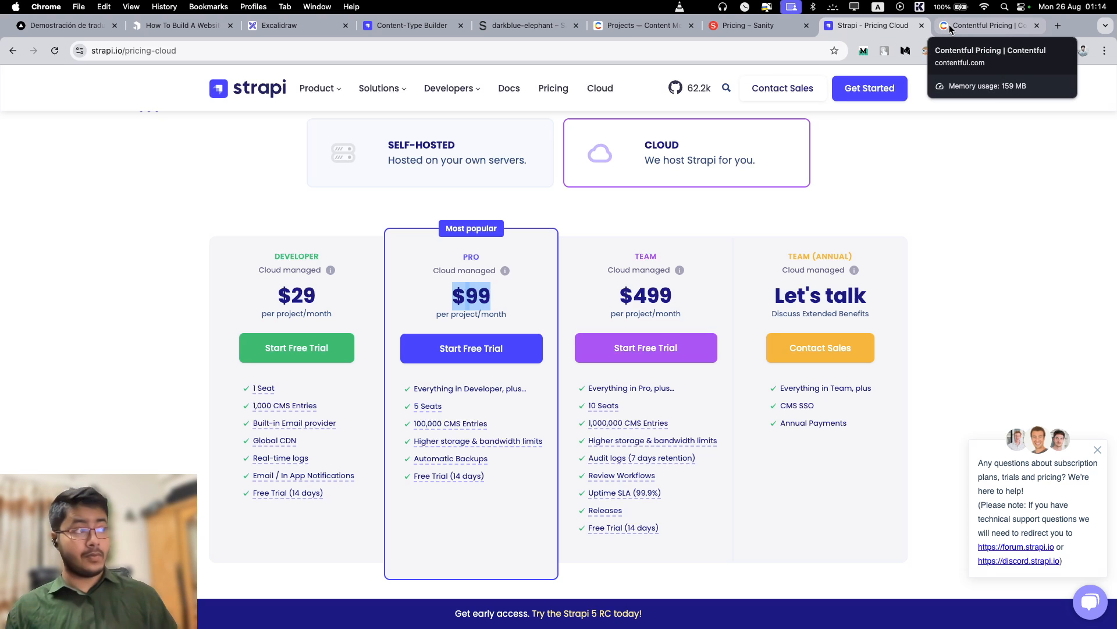
pyautogui.click(987, 26)
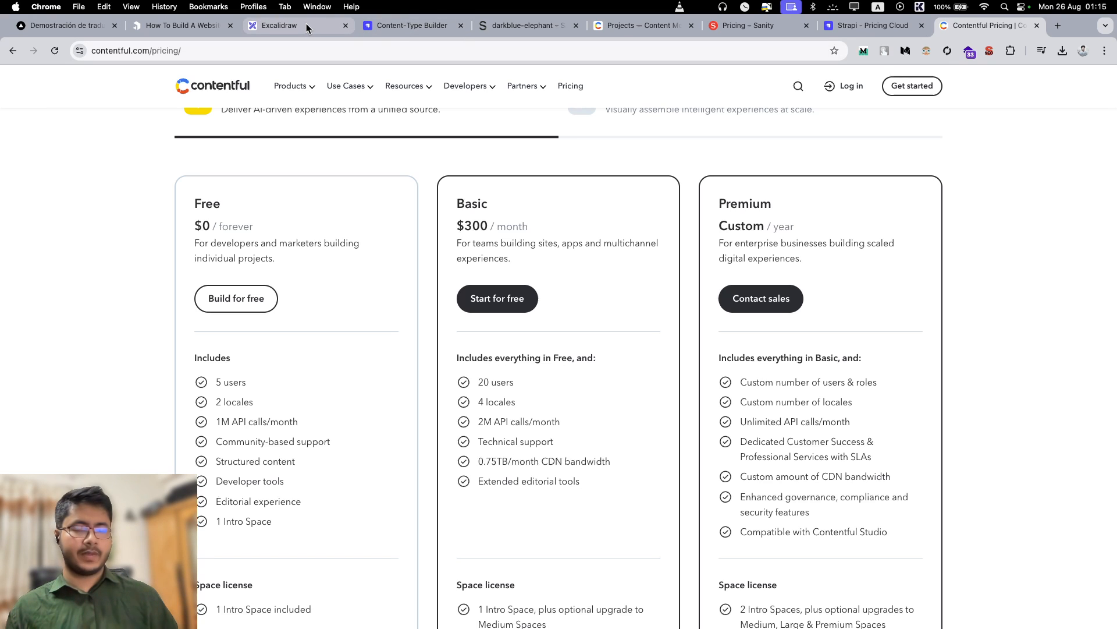
pyautogui.moveTo(278, 25)
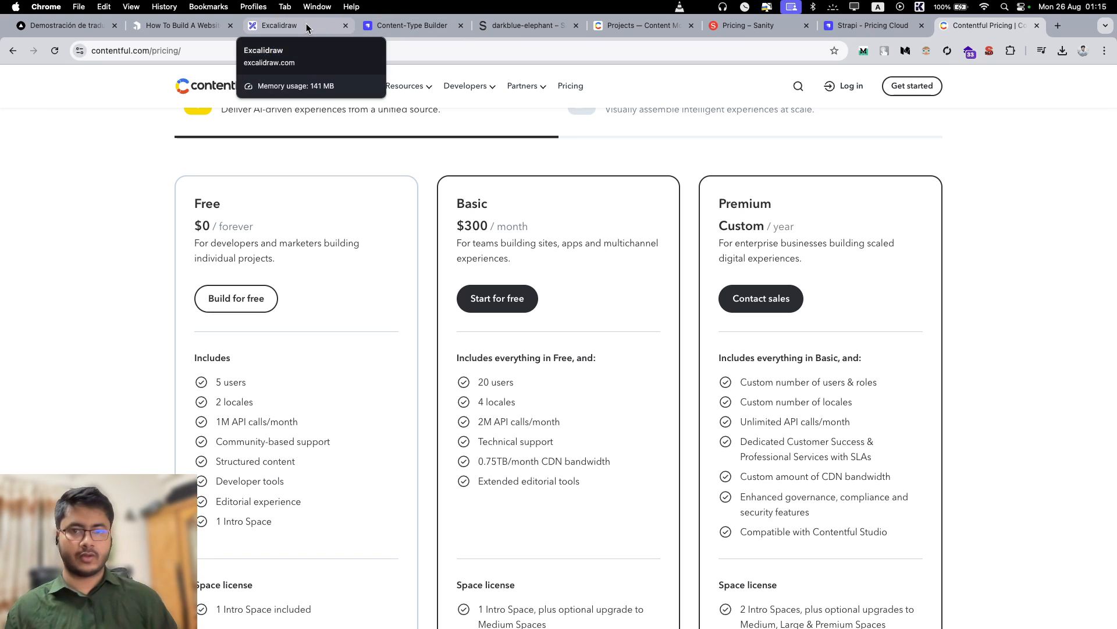
pyautogui.moveTo(759, 25)
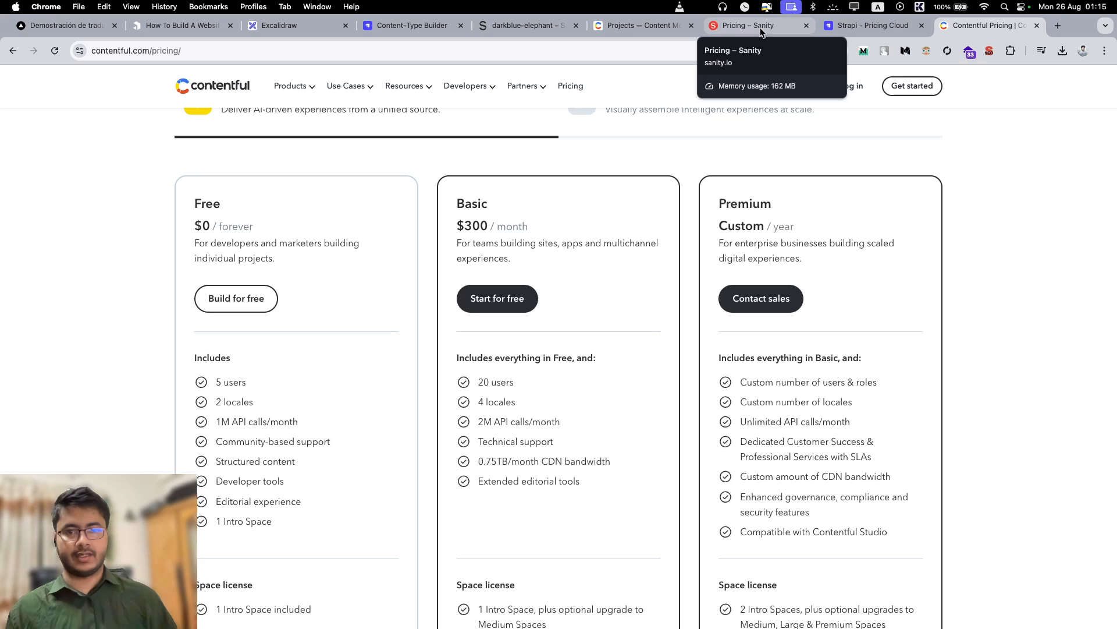
pyautogui.moveTo(322, 56)
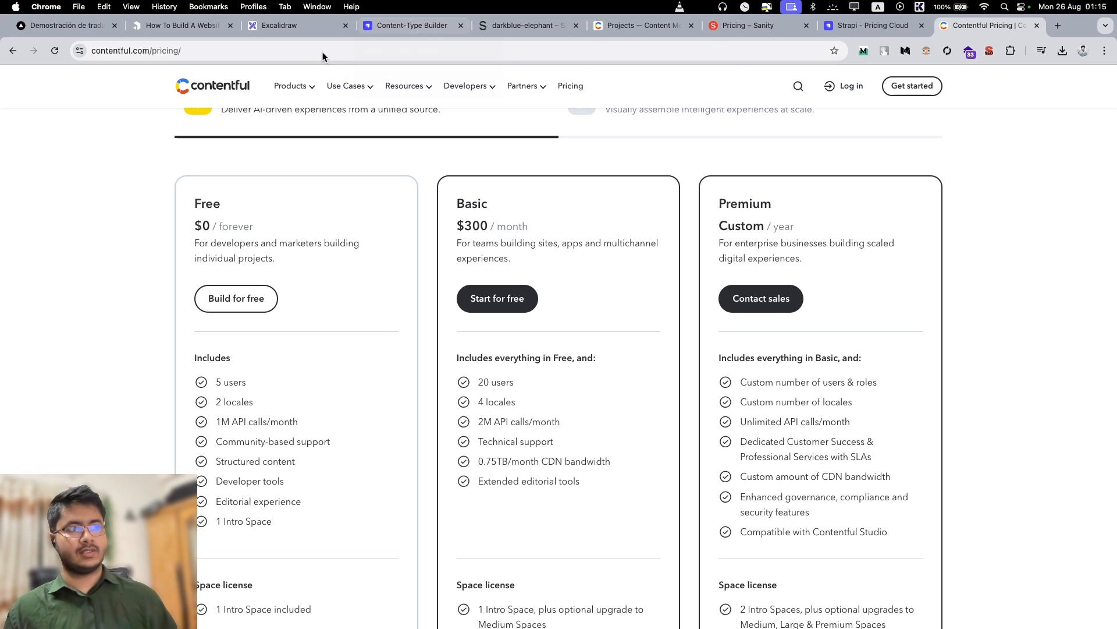
pyautogui.click(285, 26)
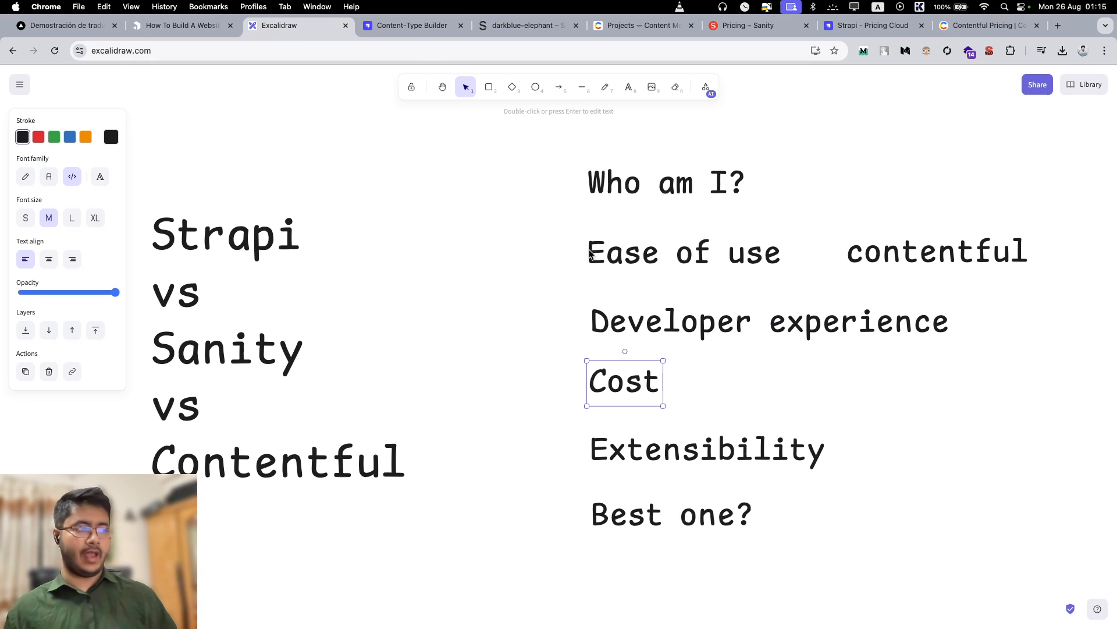
pyautogui.moveTo(756, 394)
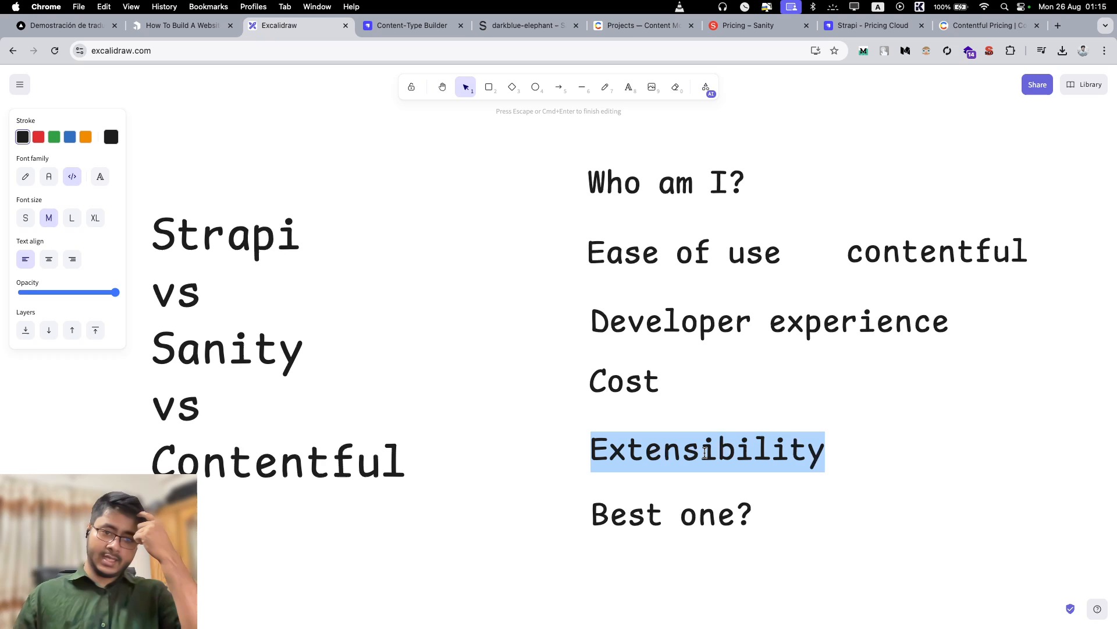
# Add a 'sanity' label beside Cost and edit the 'strapi' label beside Extensibility.
pyautogui.click(628, 86)
pyautogui.write('strapi')
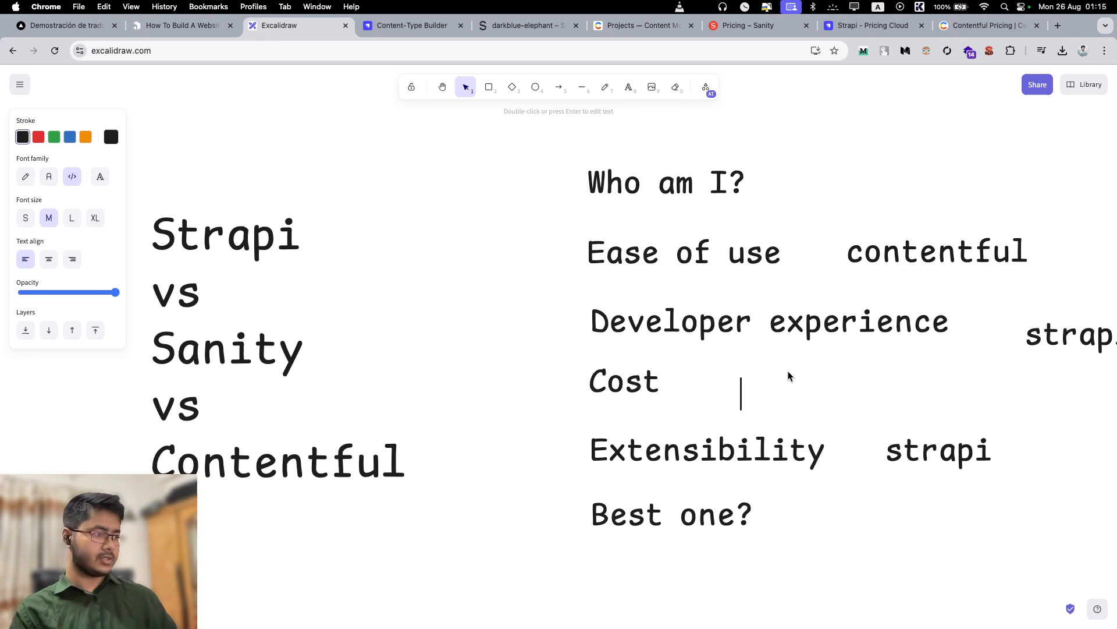
pyautogui.write('sanity')
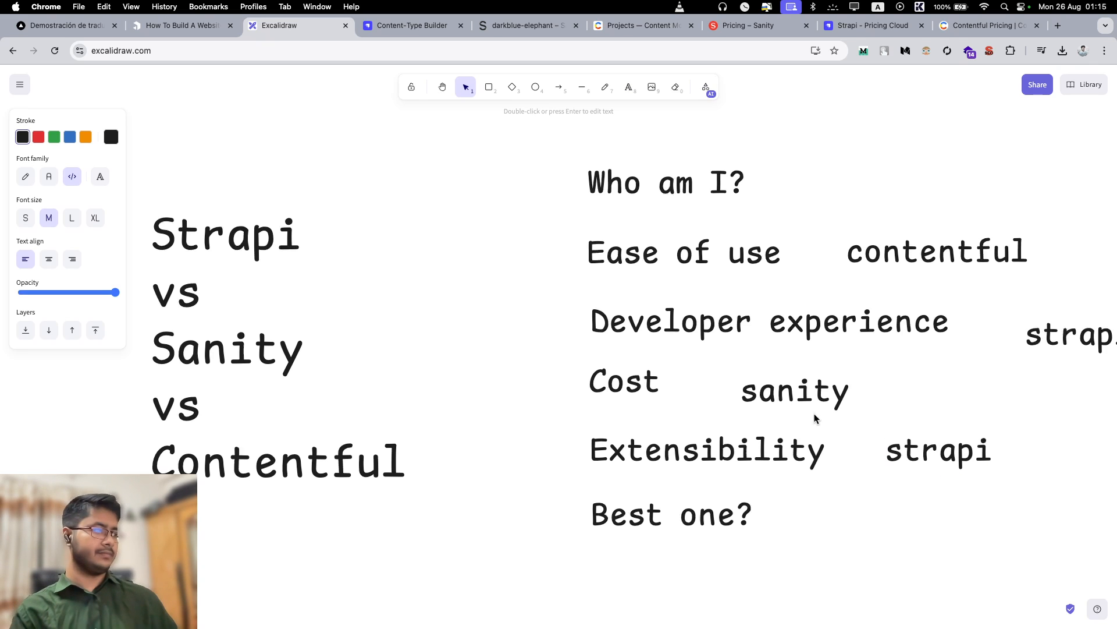
pyautogui.click(793, 390)
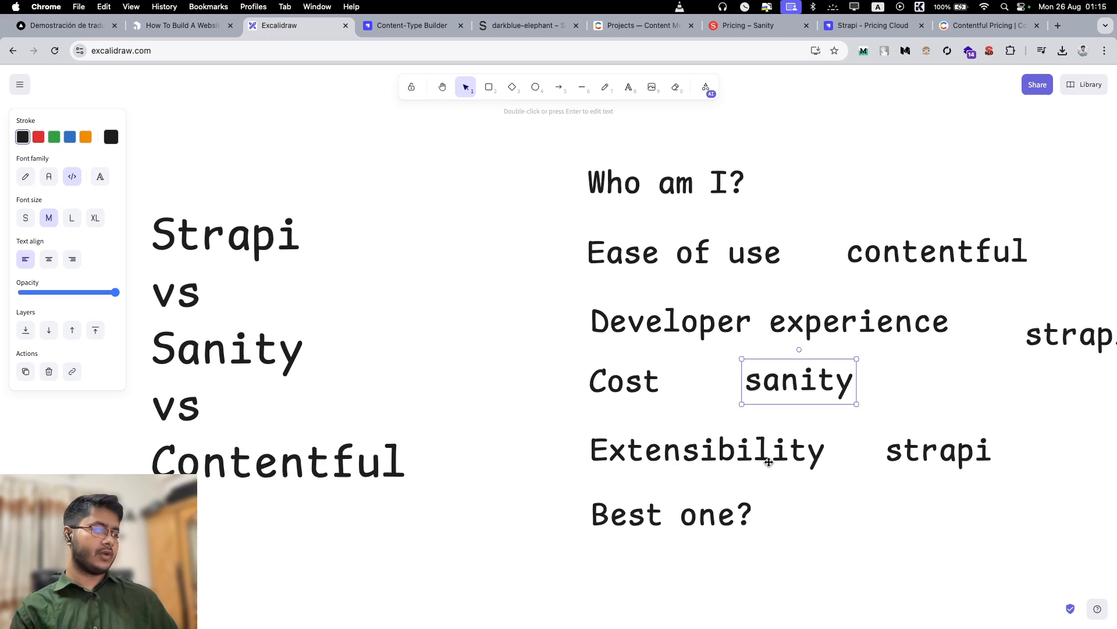
pyautogui.doubleClick(938, 451)
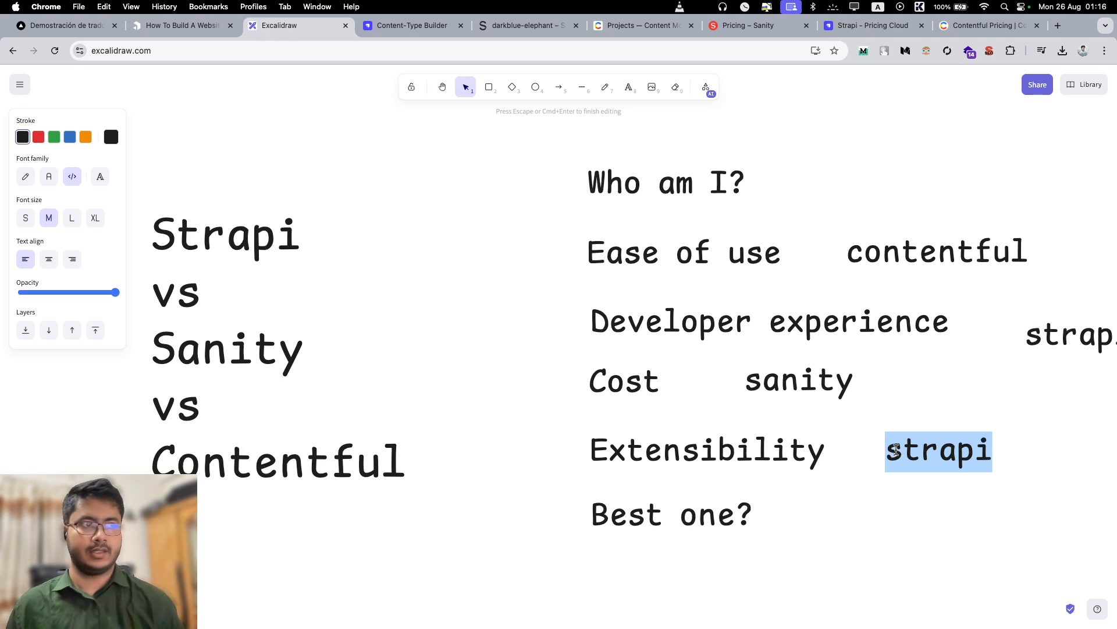
pyautogui.click(1057, 25)
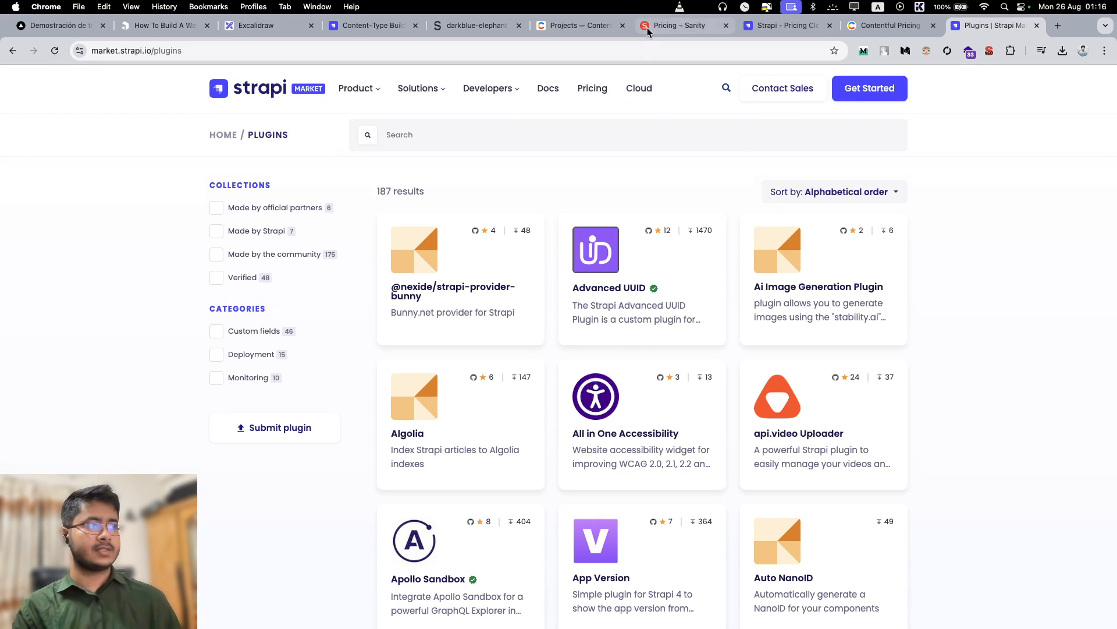
pyautogui.moveTo(578, 26)
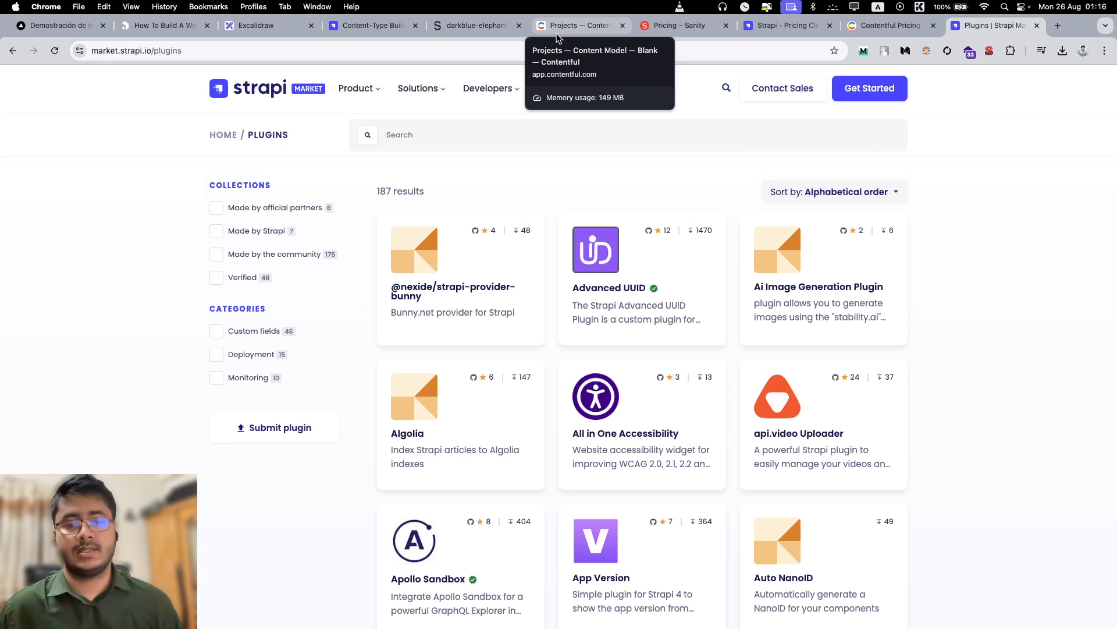
pyautogui.moveTo(197, 206)
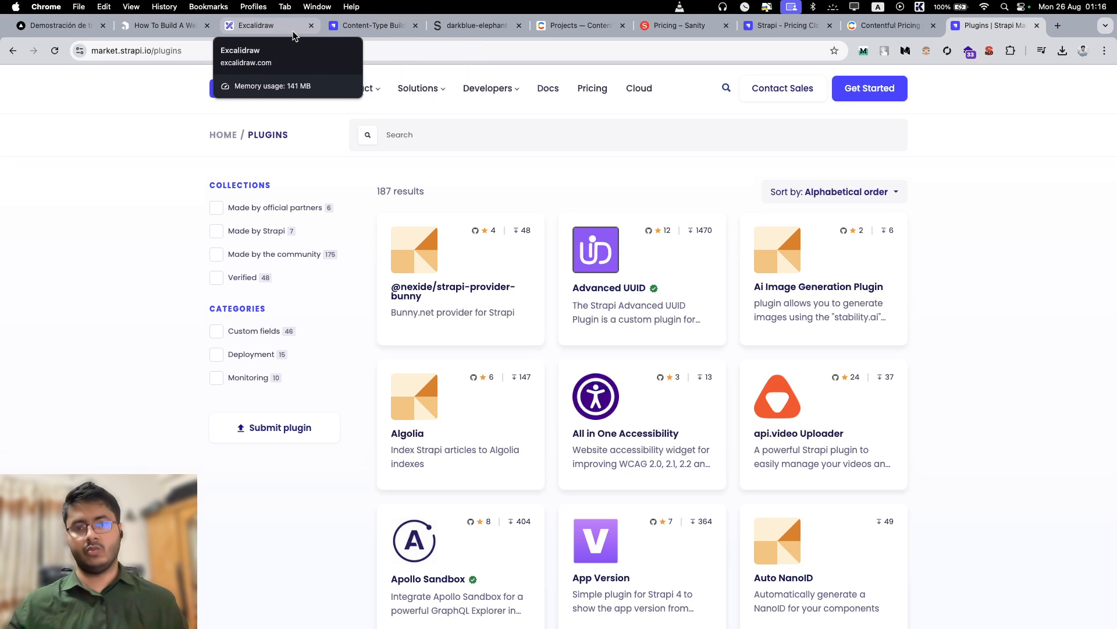
# Leave Strapi's 187-plugin marketplace and bring the Excalidraw board back up.
pyautogui.click(254, 25)
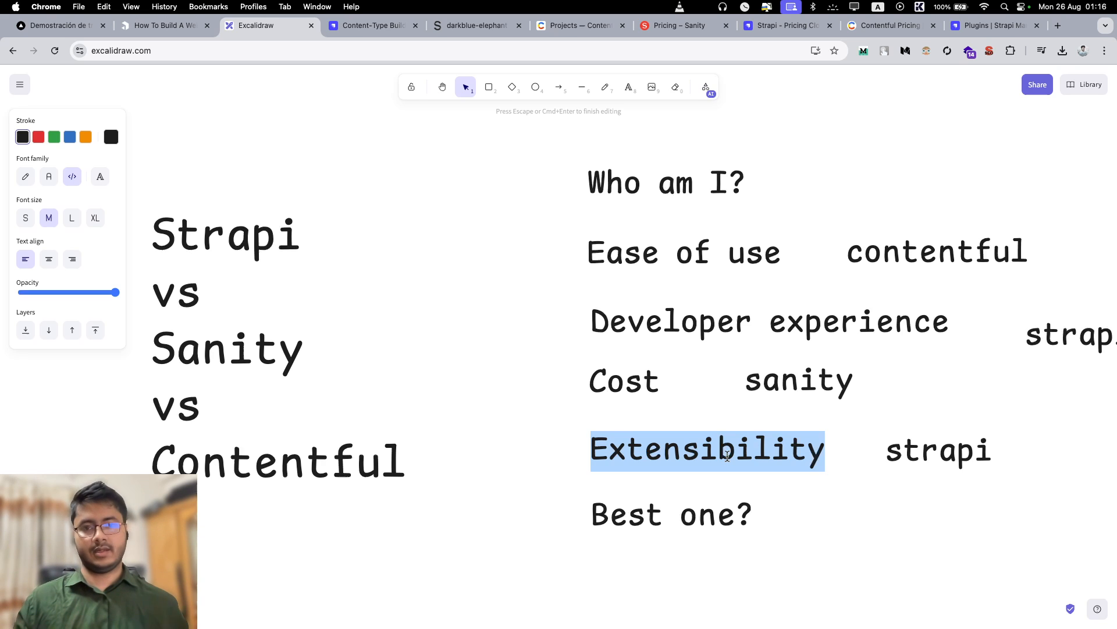
# Add the audience labels Developer and Not Developer beneath the Best one? heading.
pyautogui.click(937, 450)
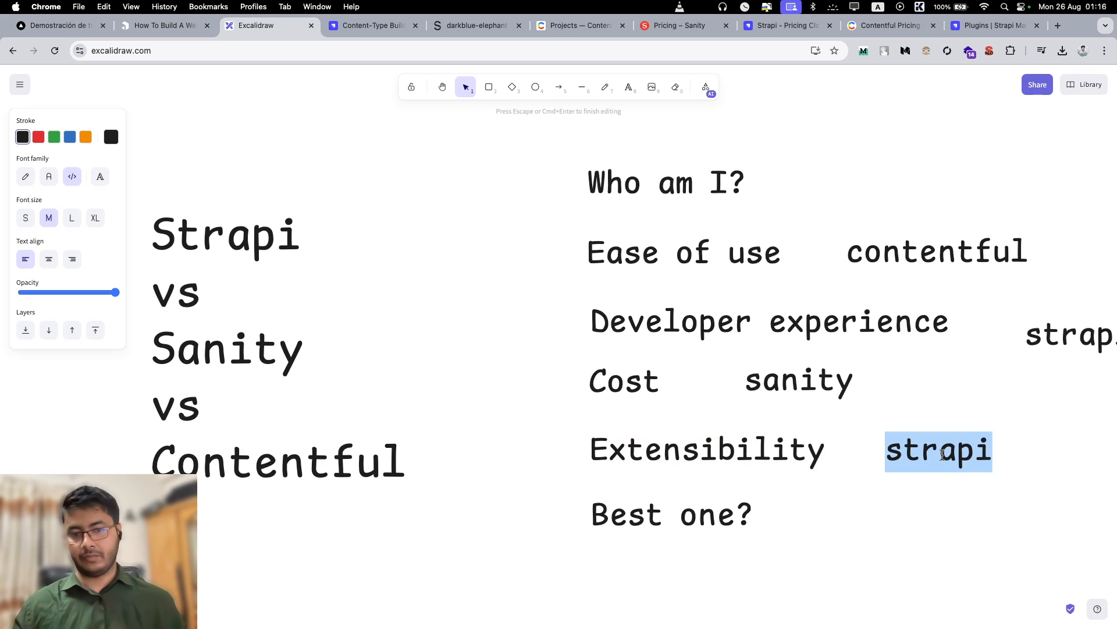
pyautogui.click(670, 514)
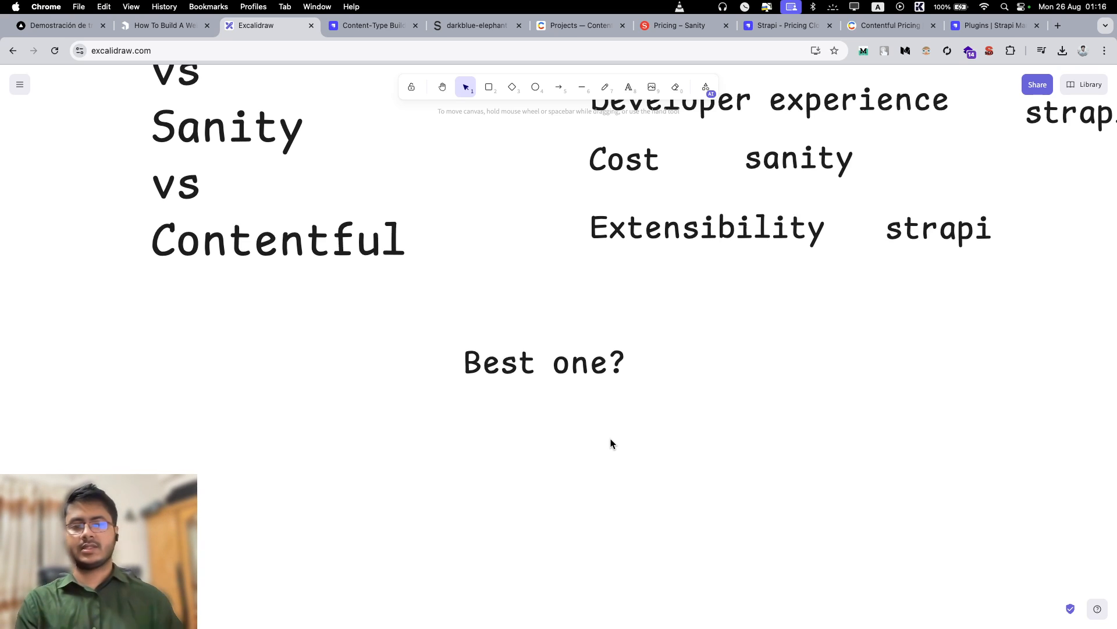
pyautogui.write('D')
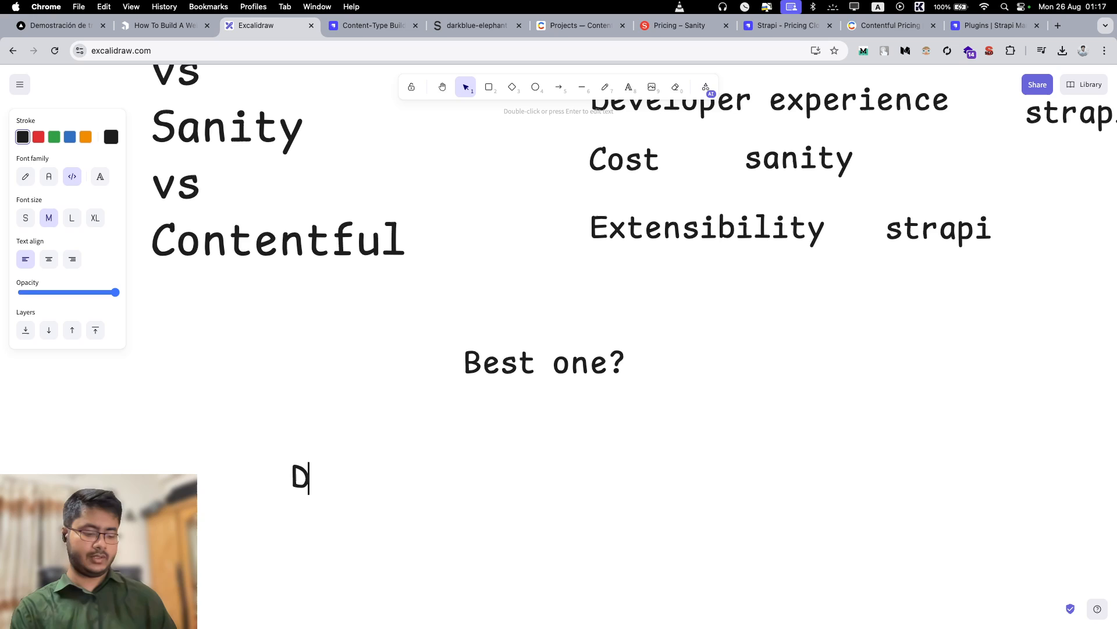
pyautogui.write('eveloper')
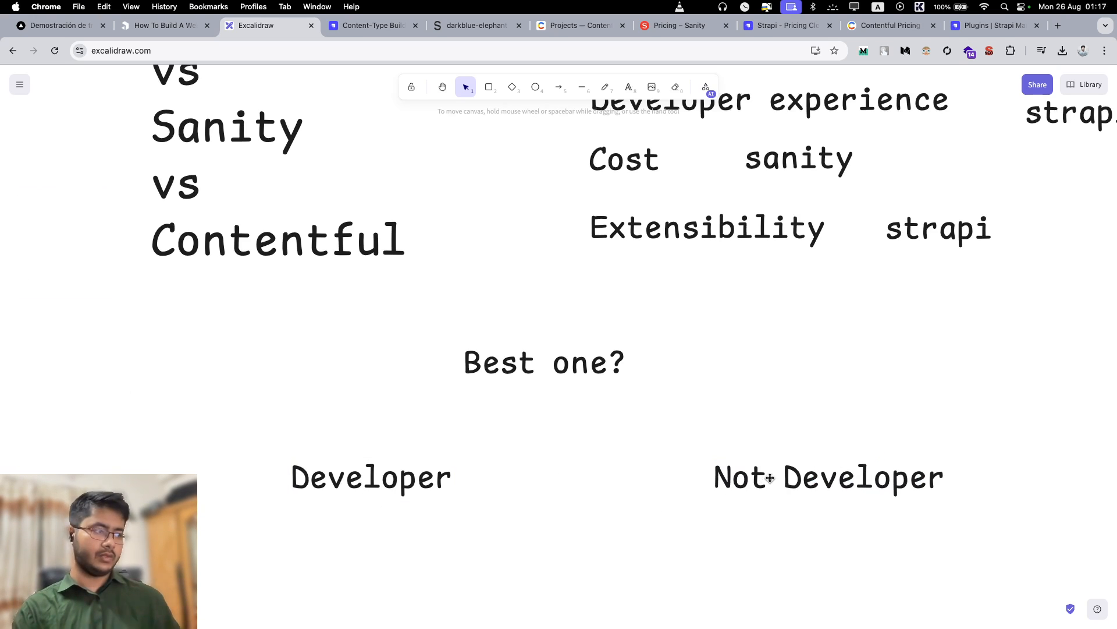
# Move the Best one? heading so it sits centred between the two labels.
pyautogui.doubleClick(370, 477)
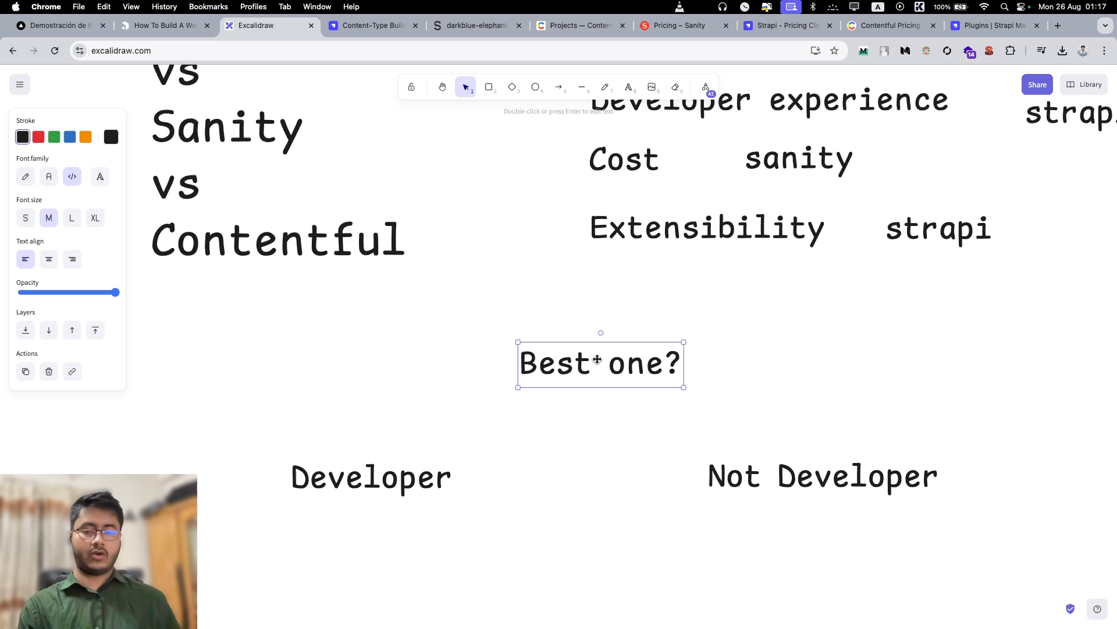
pyautogui.click(586, 426)
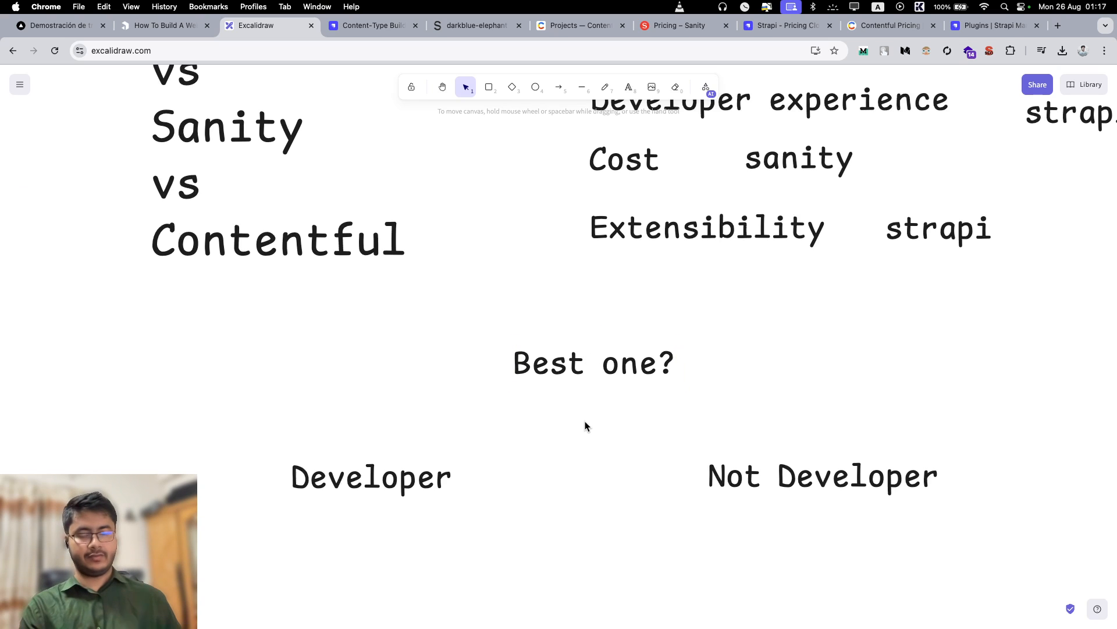
pyautogui.click(370, 477)
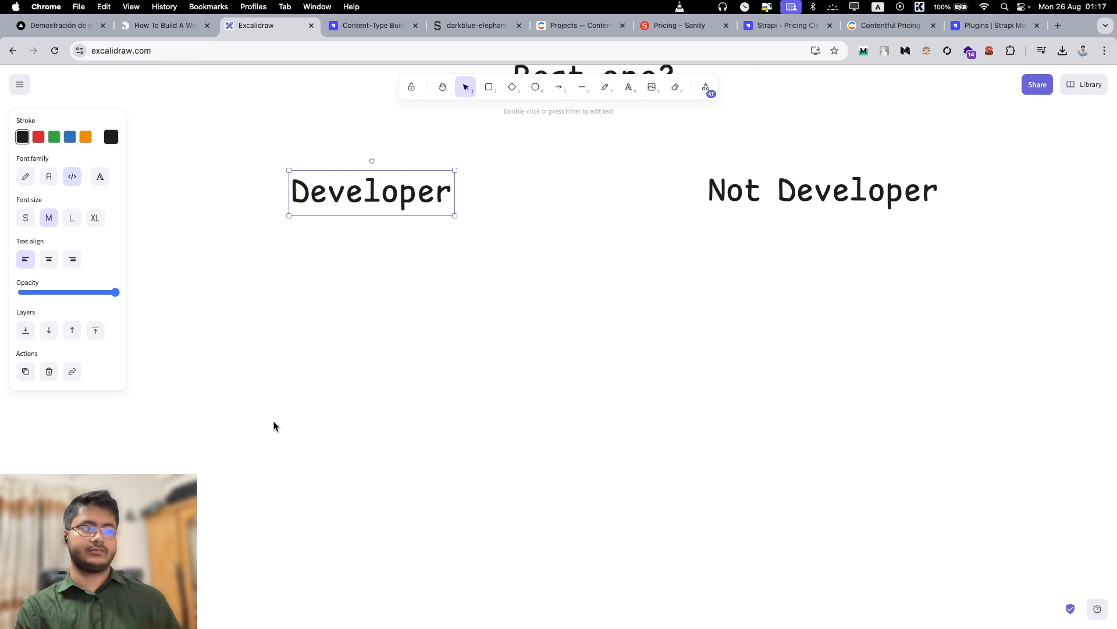
# Add the cost, don't care, sanity and strapi labels under Developer.
pyautogui.write('cos')
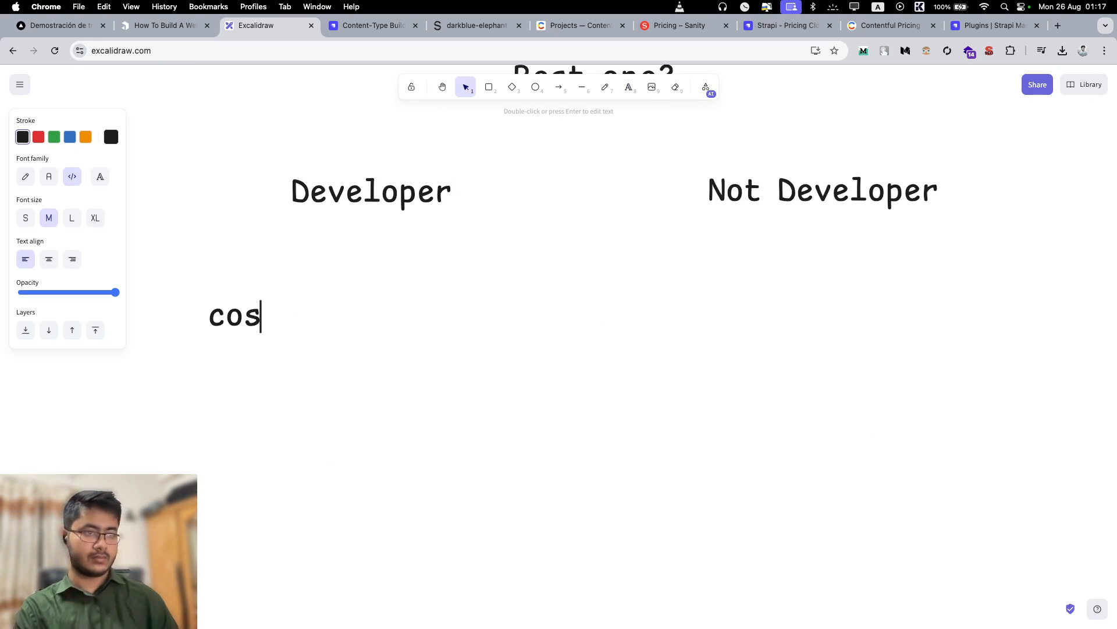
pyautogui.write('t')
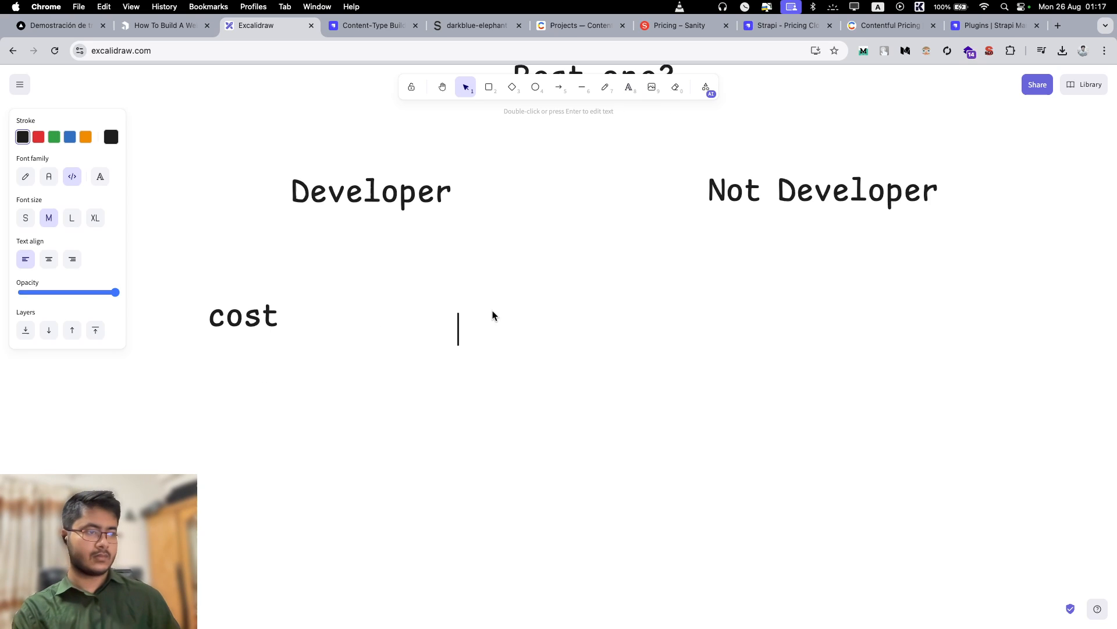
pyautogui.write("don't care")
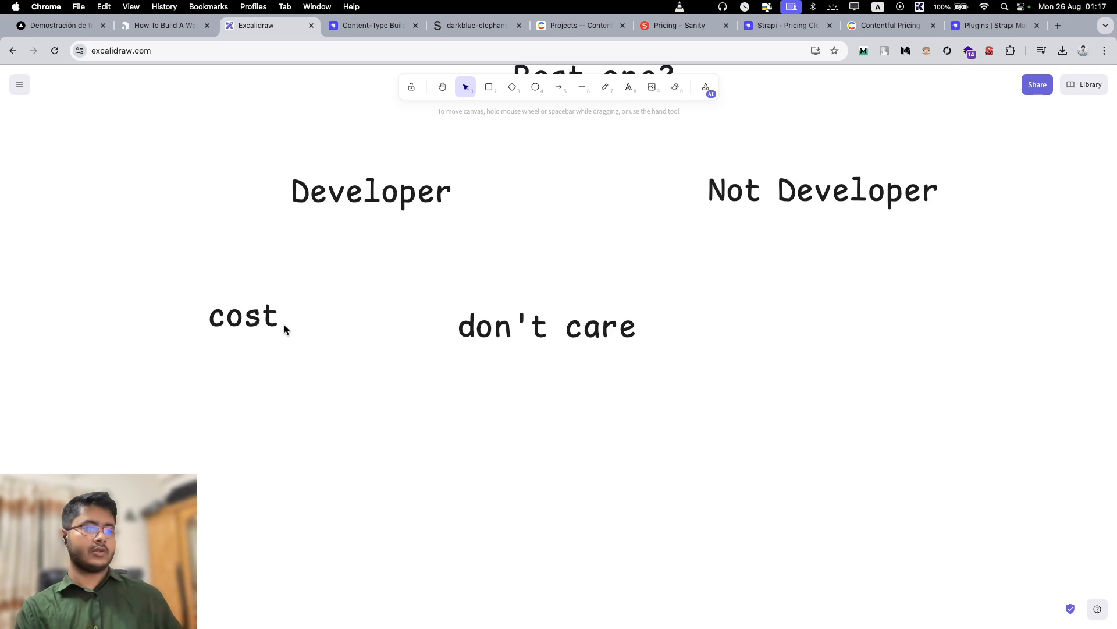
pyautogui.click(547, 327)
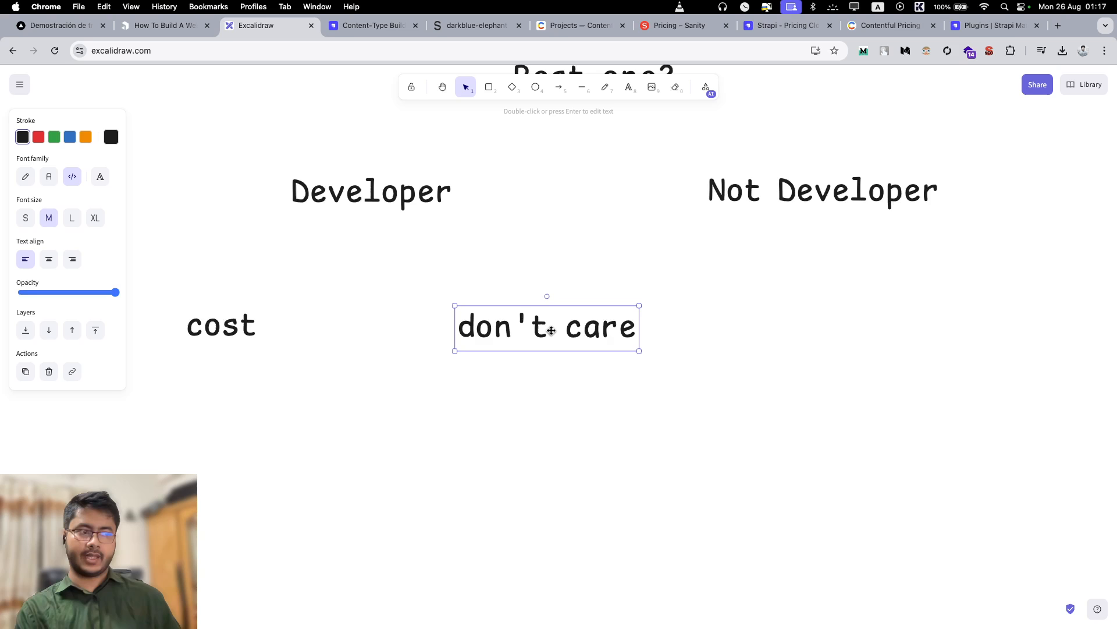
pyautogui.write('sa')
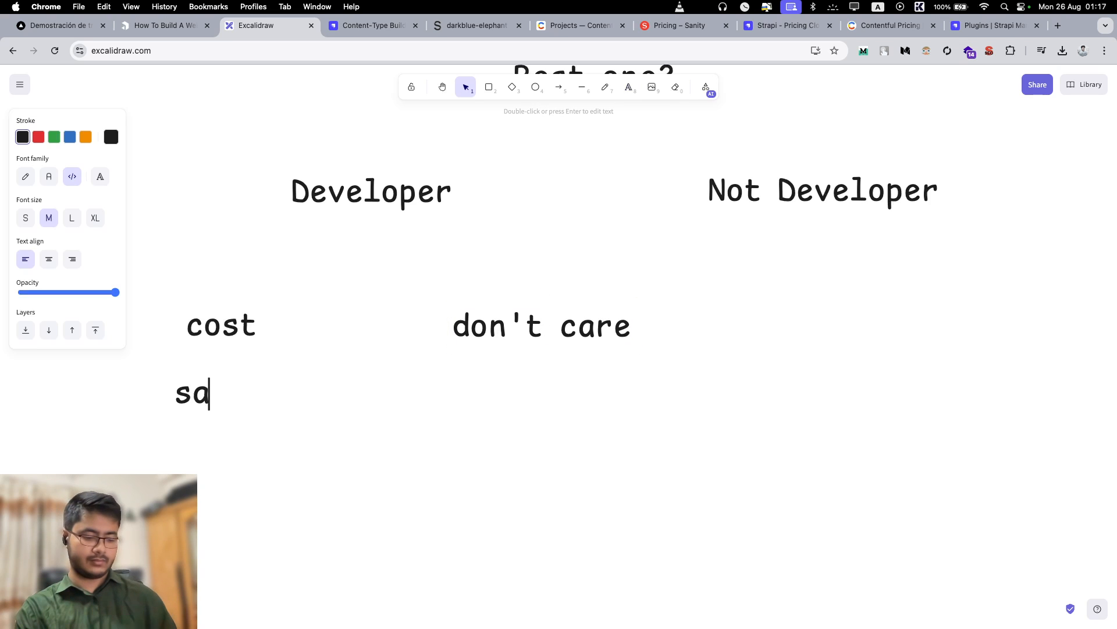
pyautogui.write('nity')
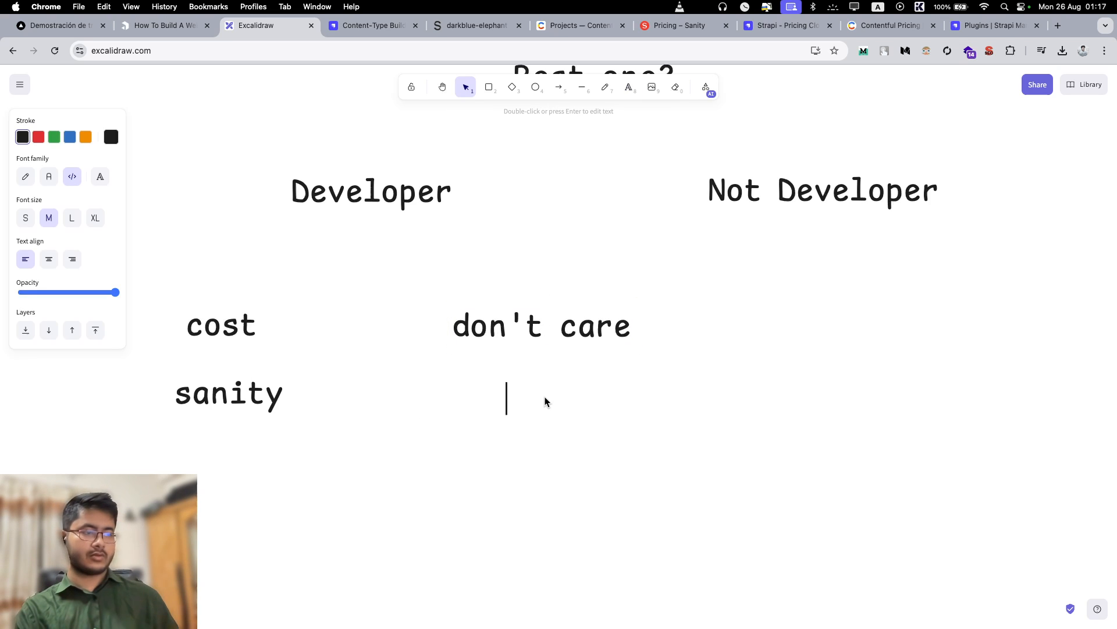
pyautogui.write('strapi')
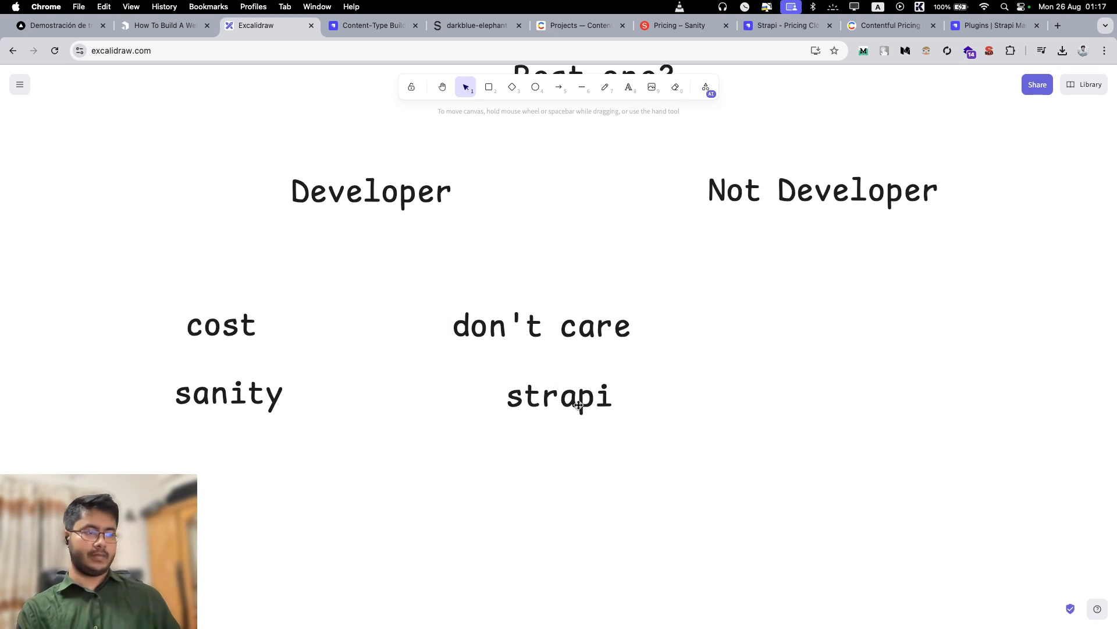
# Add contentful under Not Developer and align the new labels.
pyautogui.write('cont')
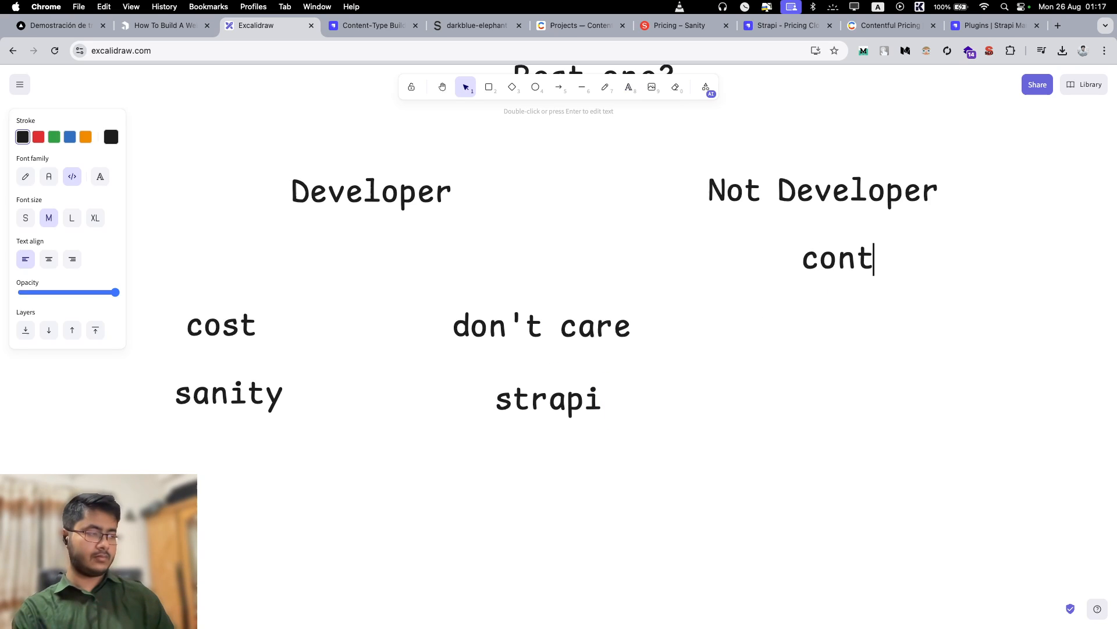
pyautogui.write('entful')
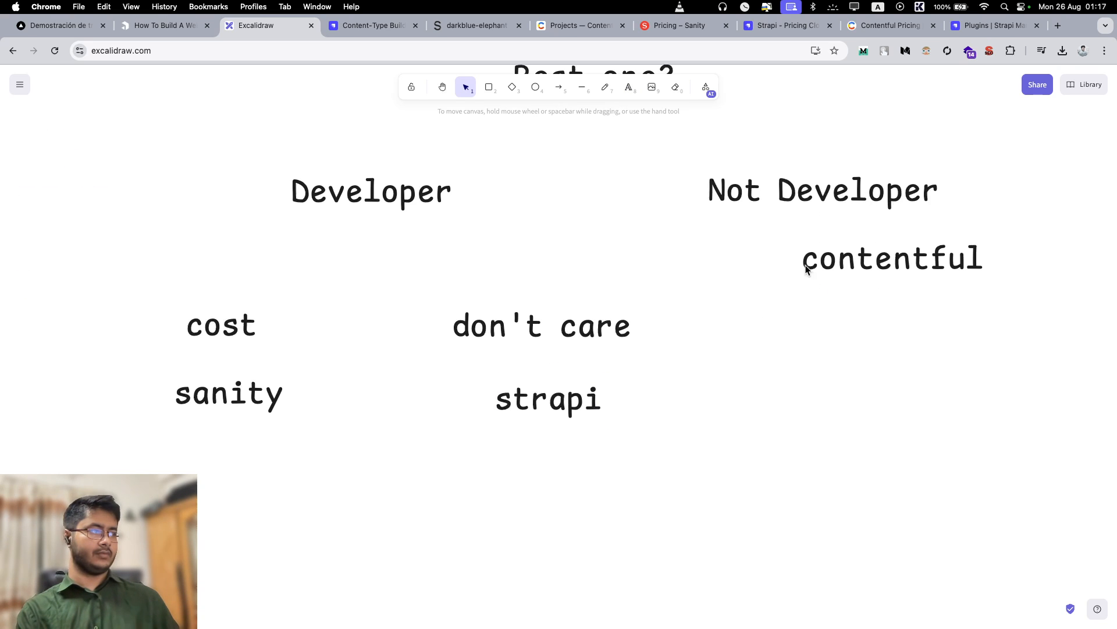
pyautogui.scroll(-3)
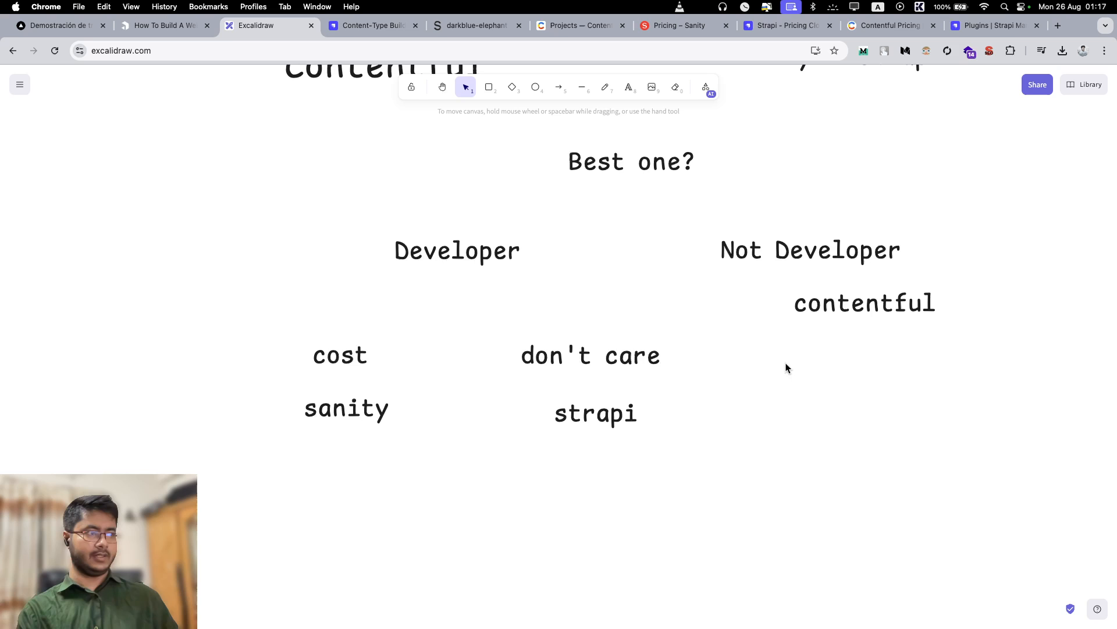
pyautogui.moveTo(787, 367); pyautogui.dragTo(1018, 461)
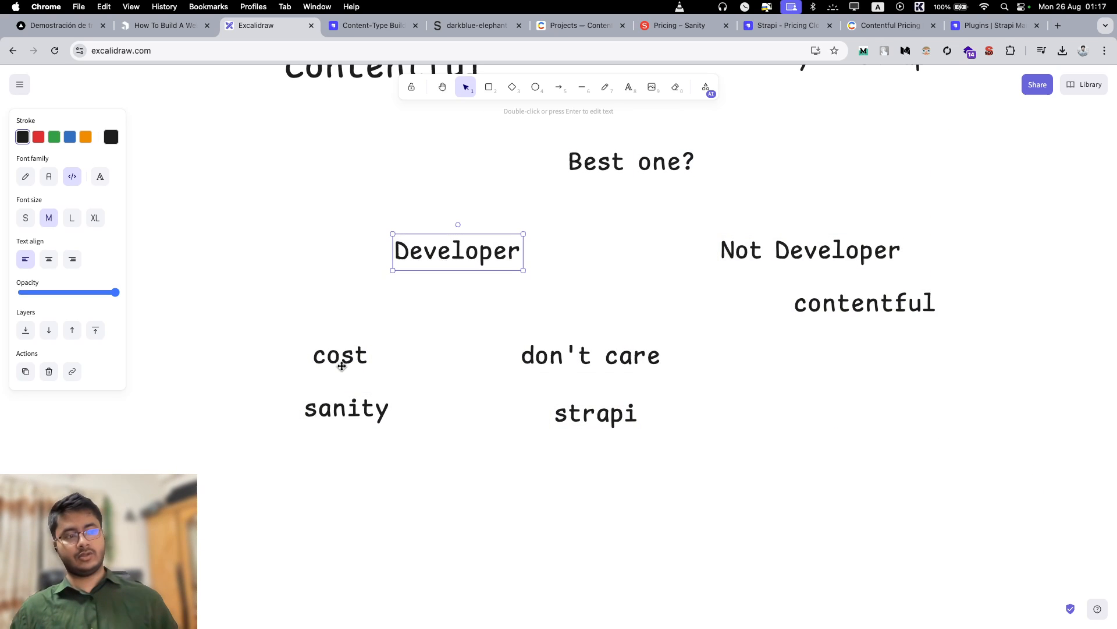
pyautogui.click(344, 356)
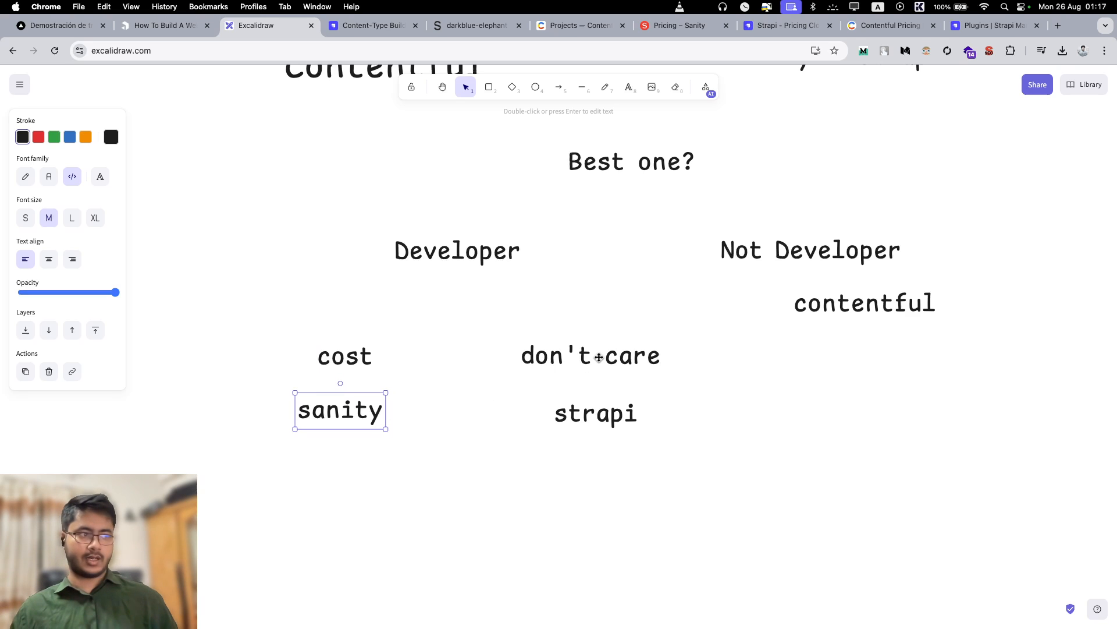
pyautogui.click(590, 356)
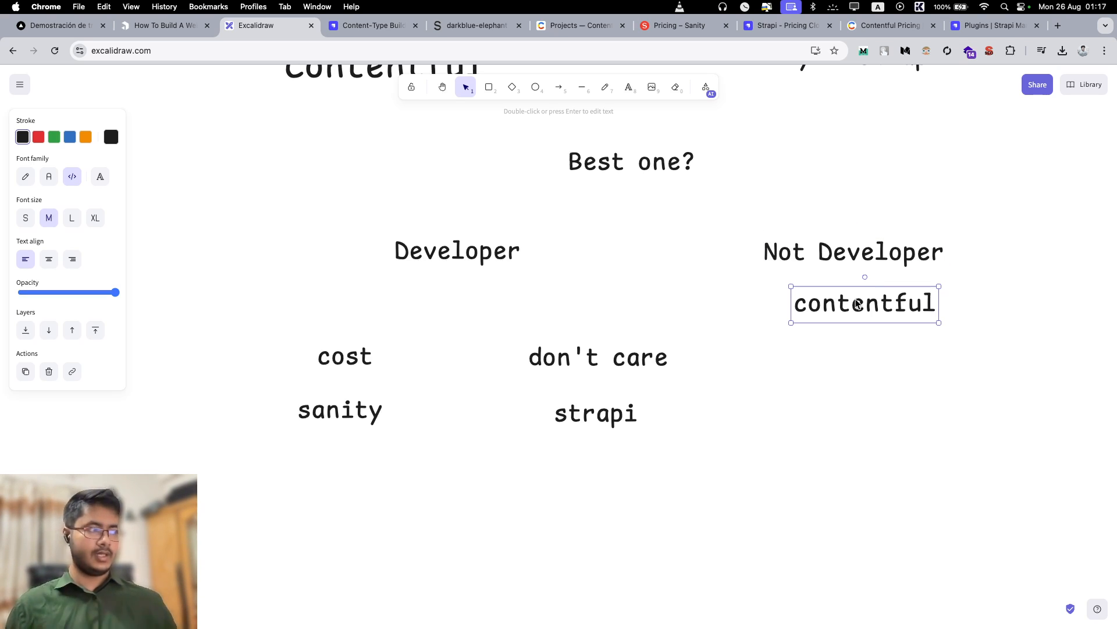
pyautogui.moveTo(810, 470)
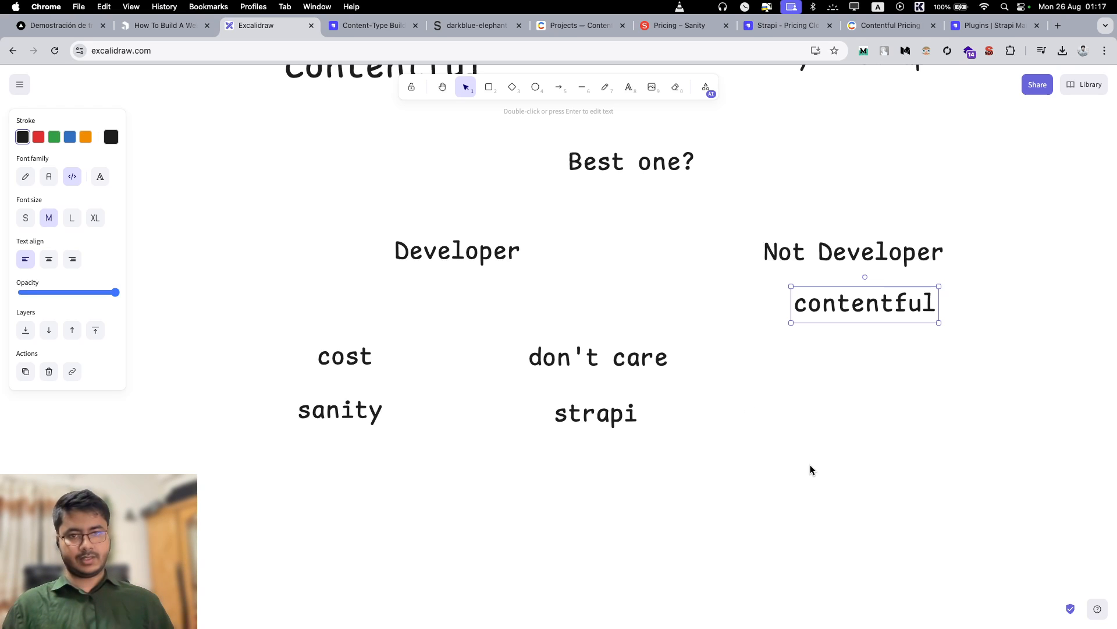